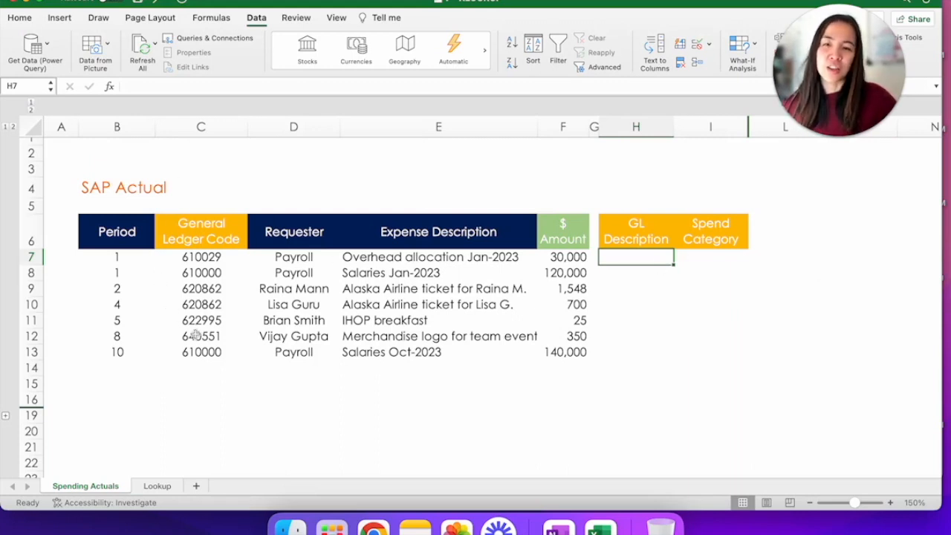
mouse_move(288, 271)
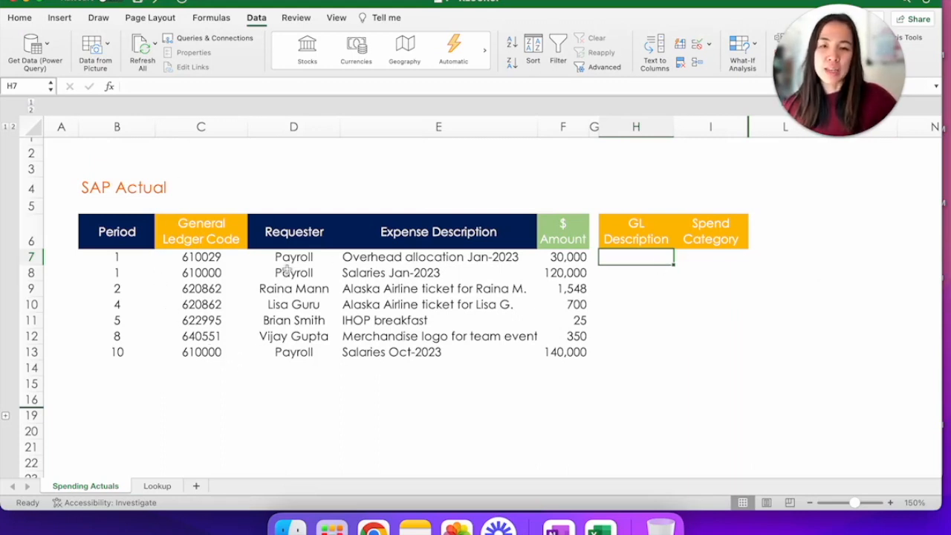
mouse_move(416, 278)
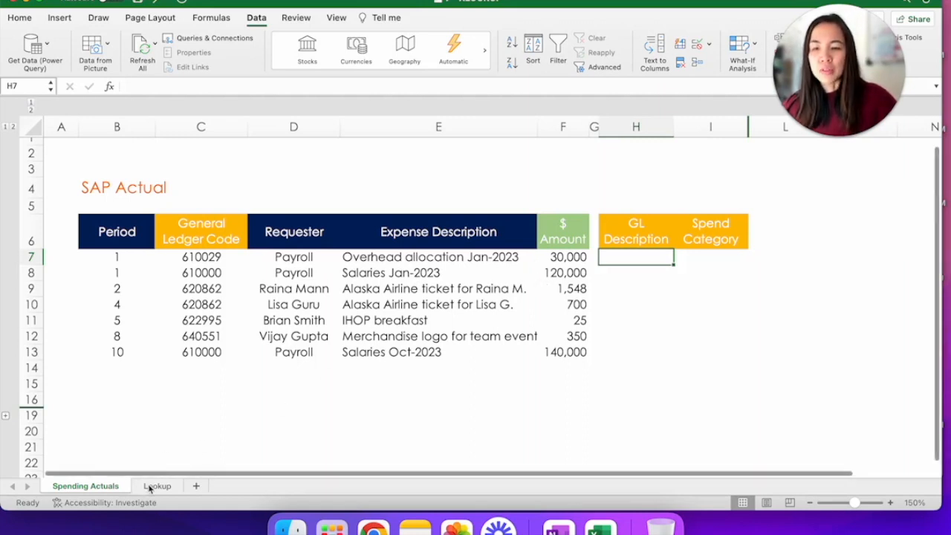
Step: Review the Lookup sheet's GL code table and return to the Spending Actuals sheet
click(156, 485)
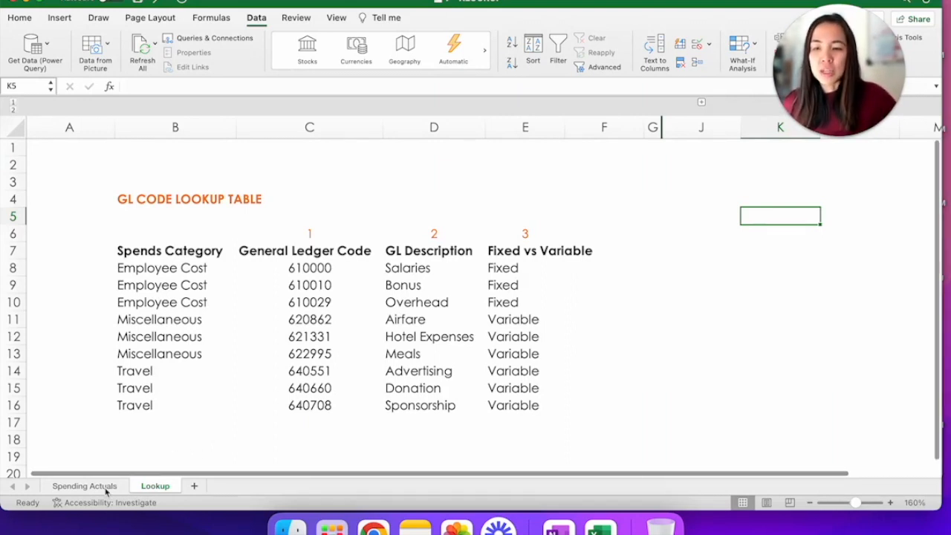
click(83, 484)
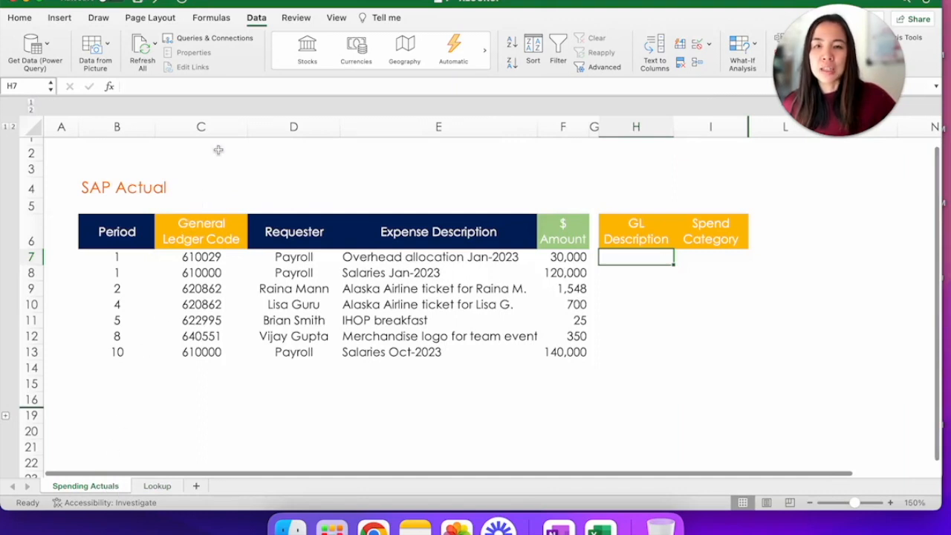
mouse_move(277, 190)
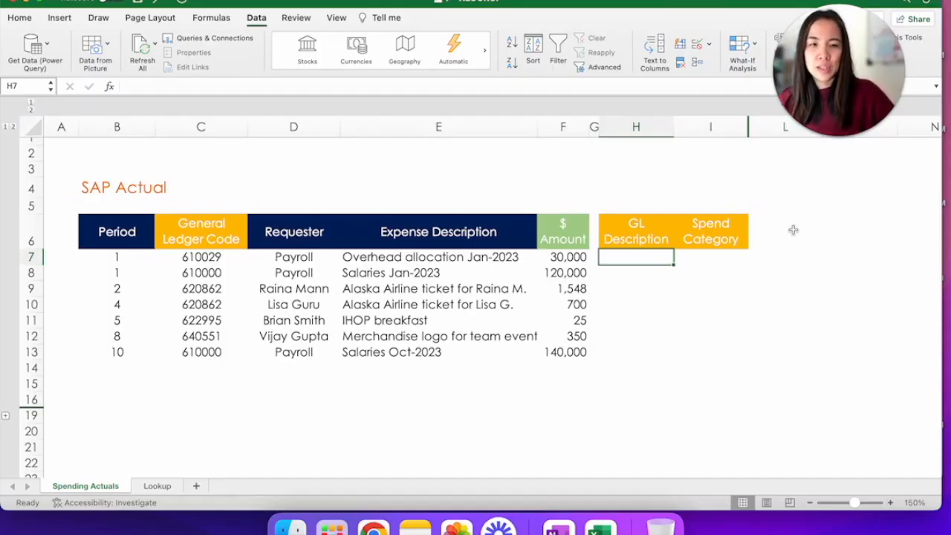
Step: Enter =VLOOKUP(C7,Lookup!C:E,2,FALSE) in H7 so it returns Overhead, then move to I7
text(=vl)
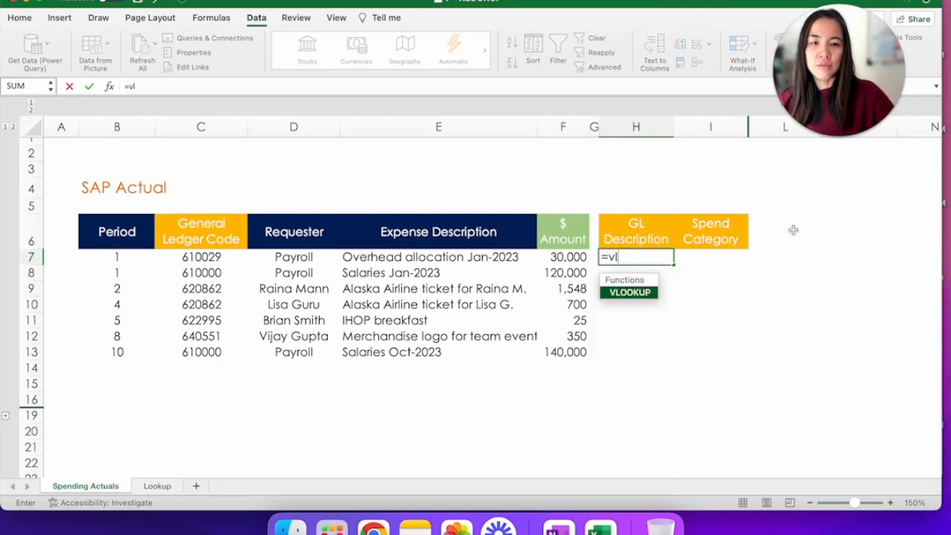
text(VLOOKUP()
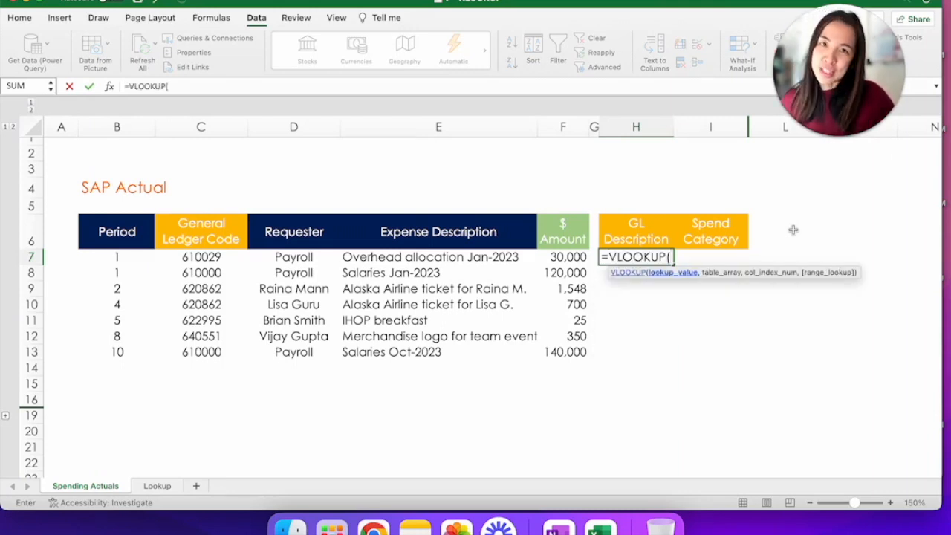
click(200, 256)
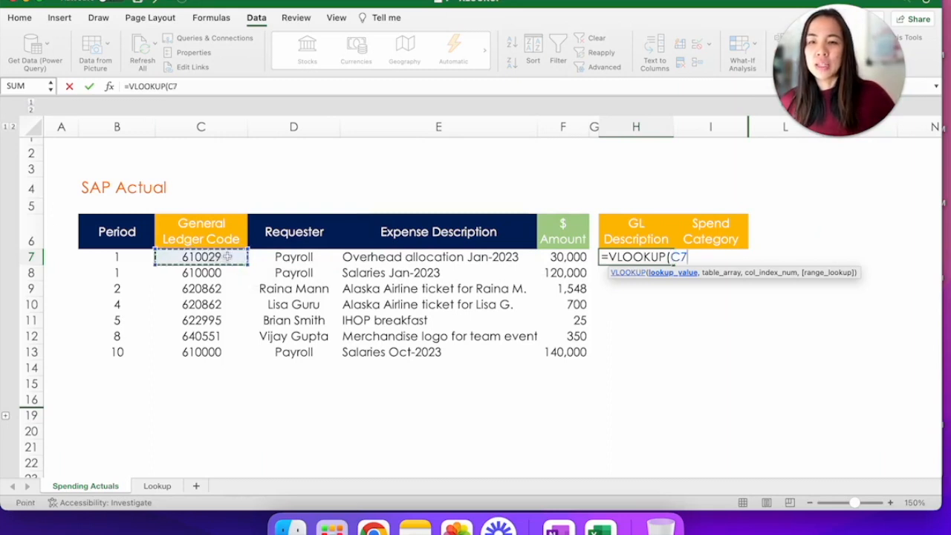
text(,)
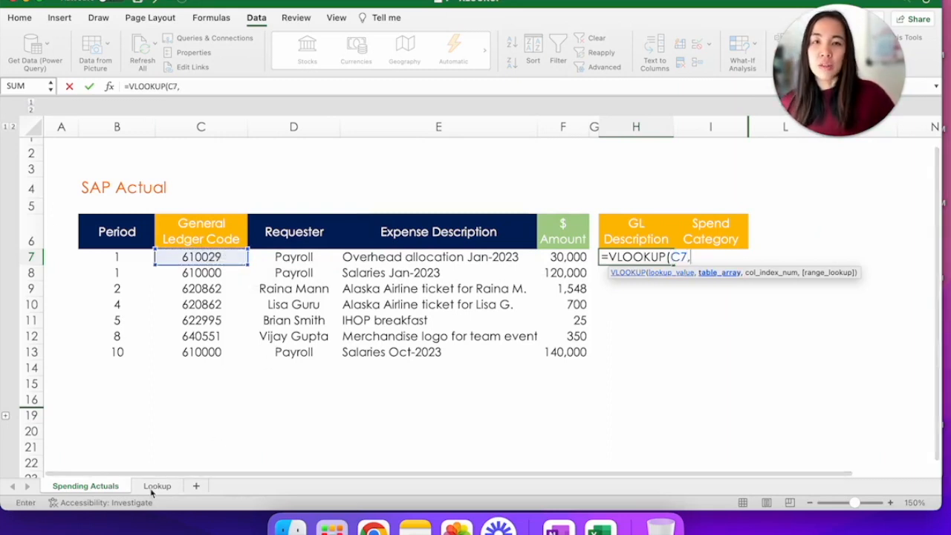
click(158, 485)
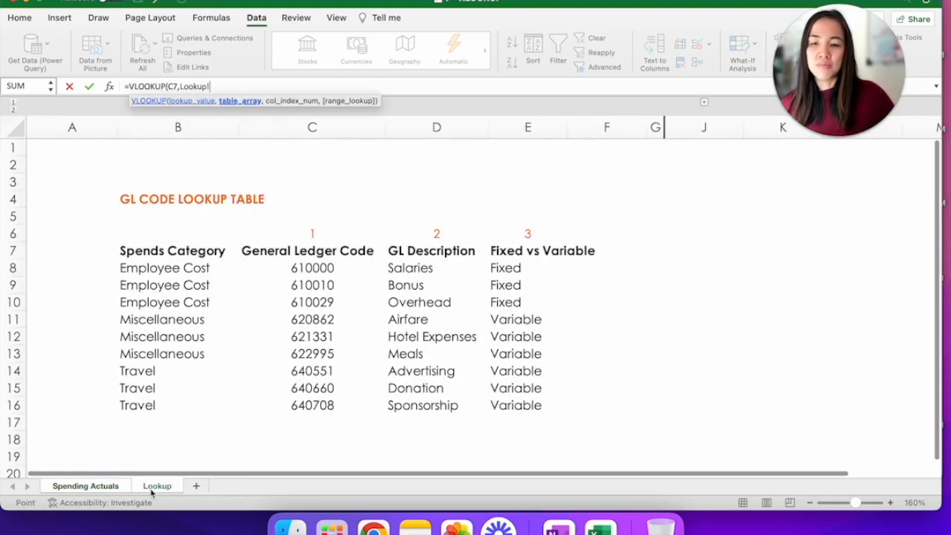
click(312, 127)
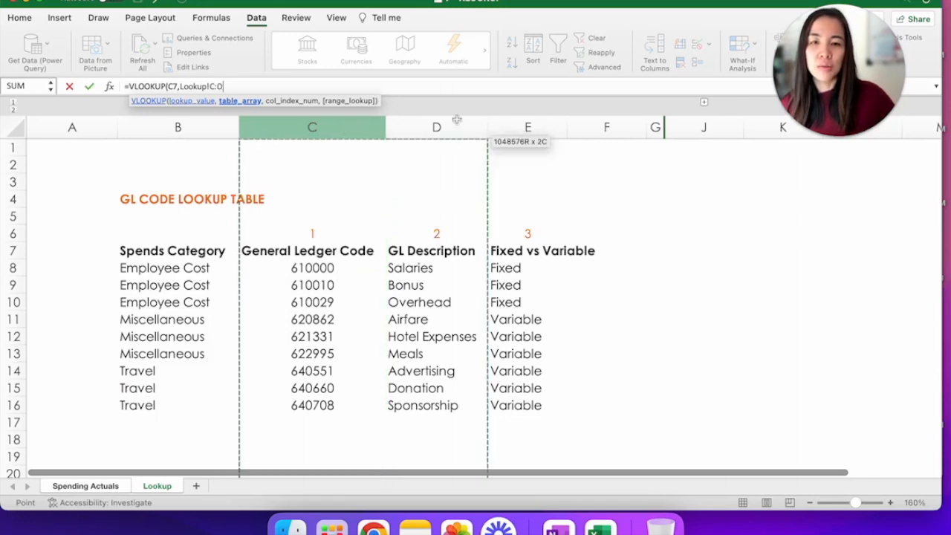
drag(457, 119, 535, 119)
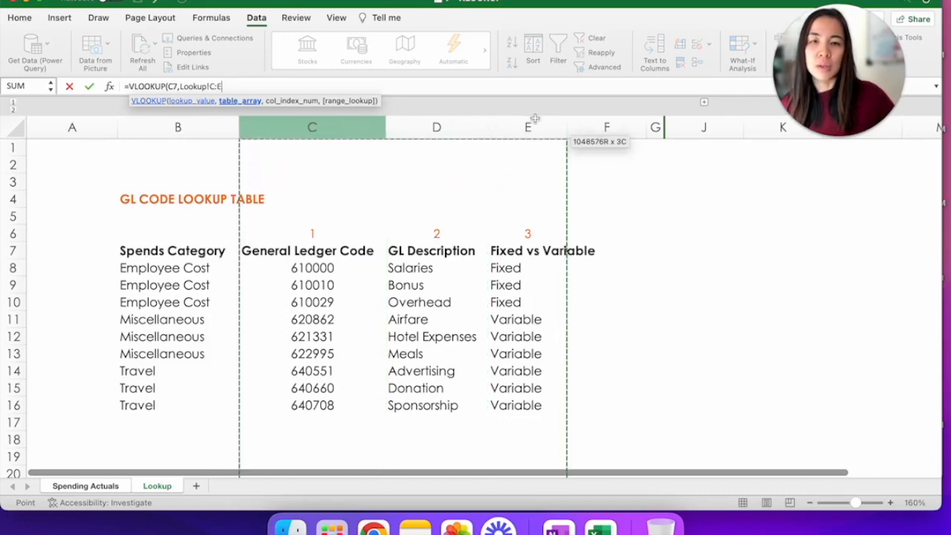
click(527, 126)
text(,)
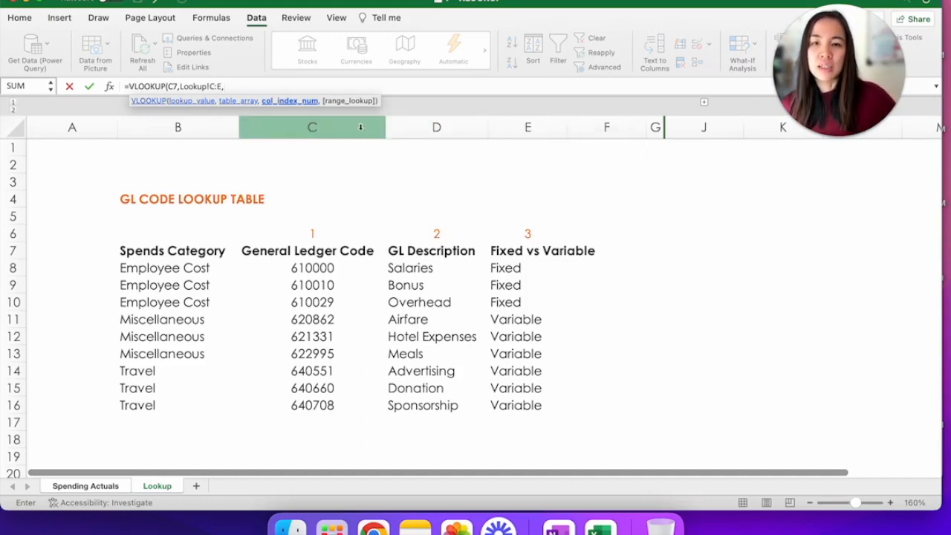
click(437, 127)
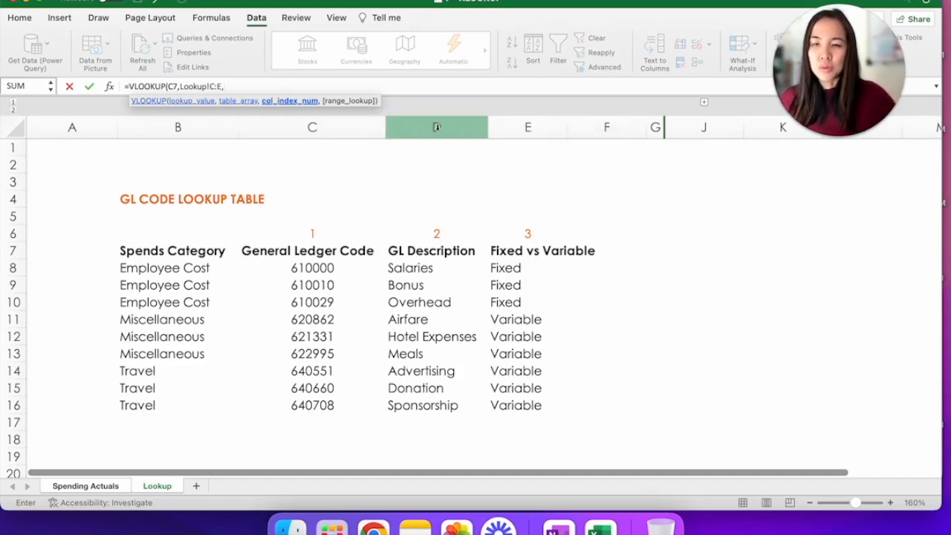
text(,2)
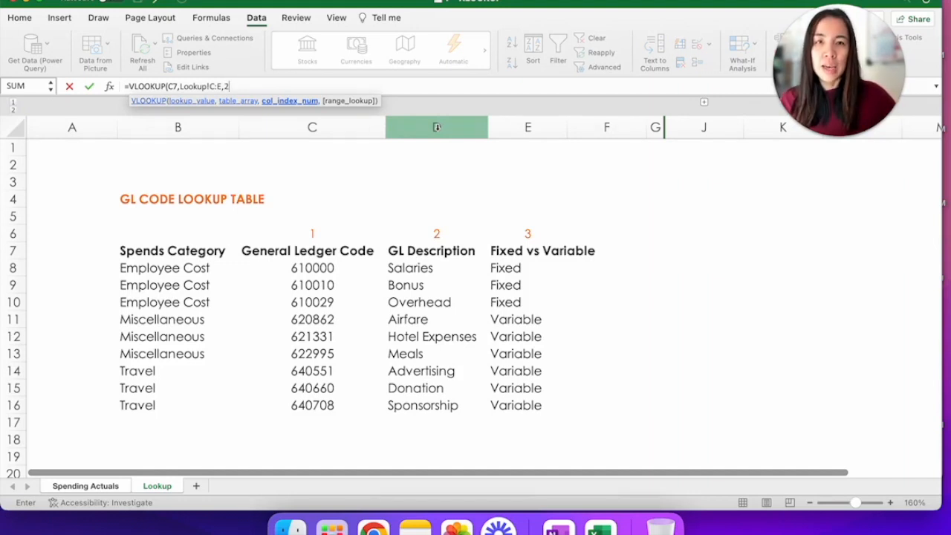
text(,FALSE))
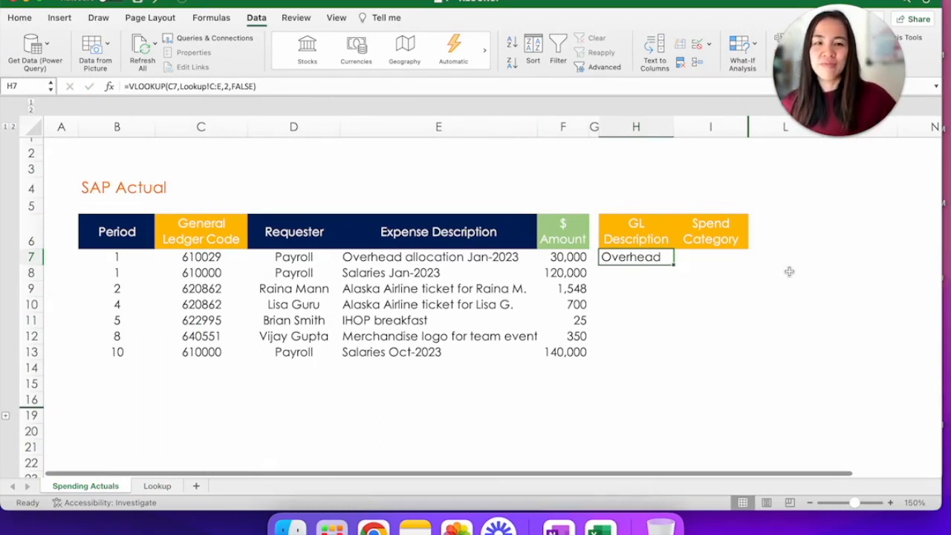
click(711, 255)
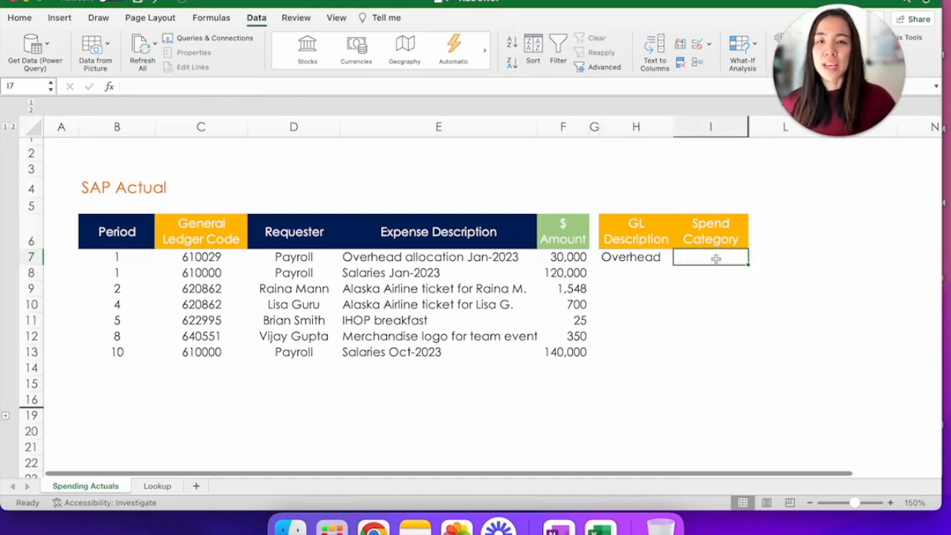
text(=)
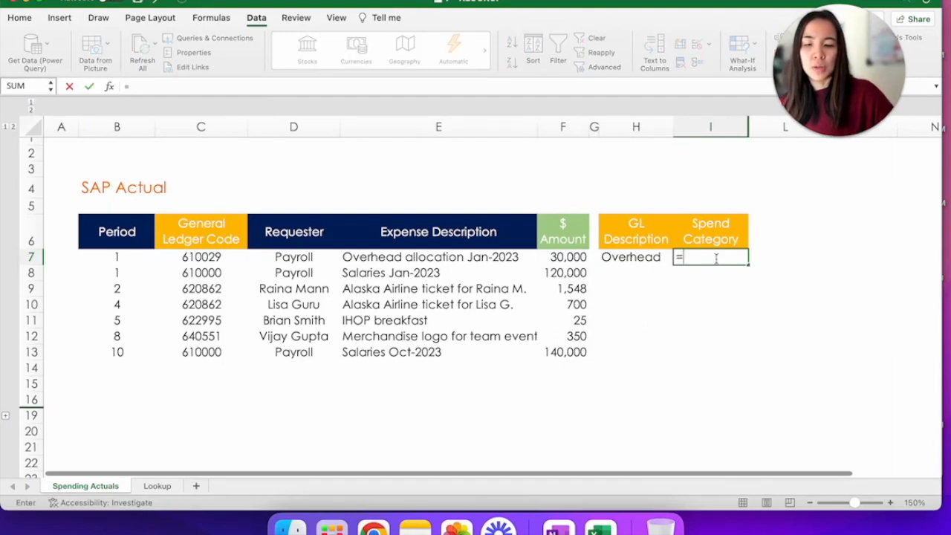
text(VLOOKUP()
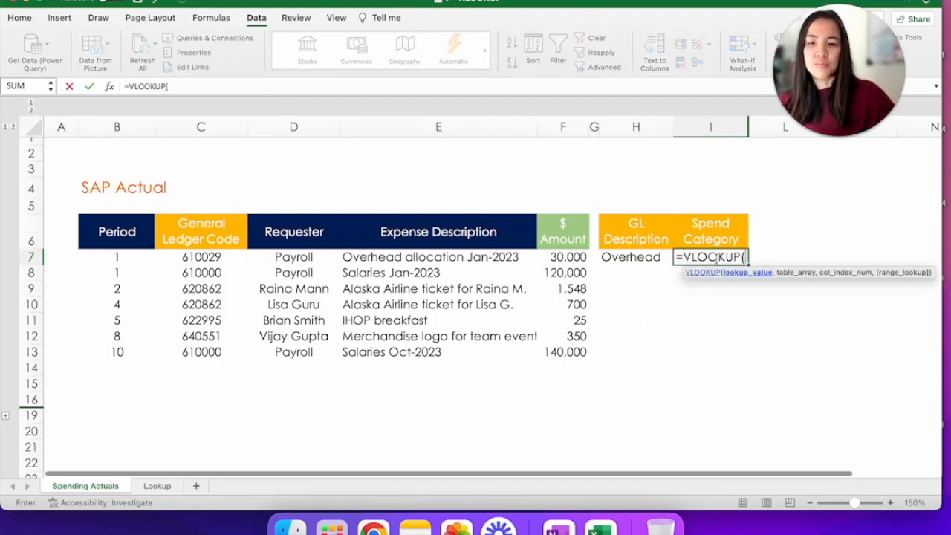
click(201, 255)
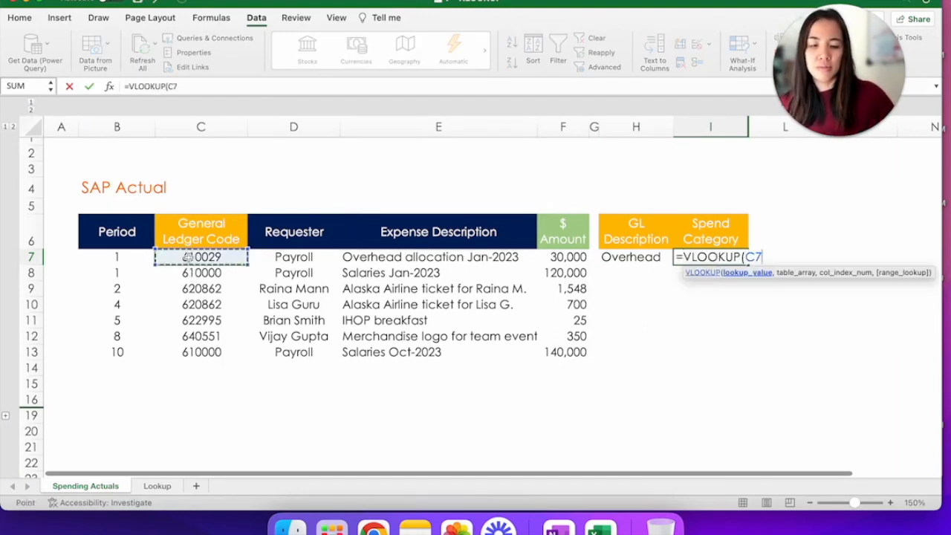
text(,)
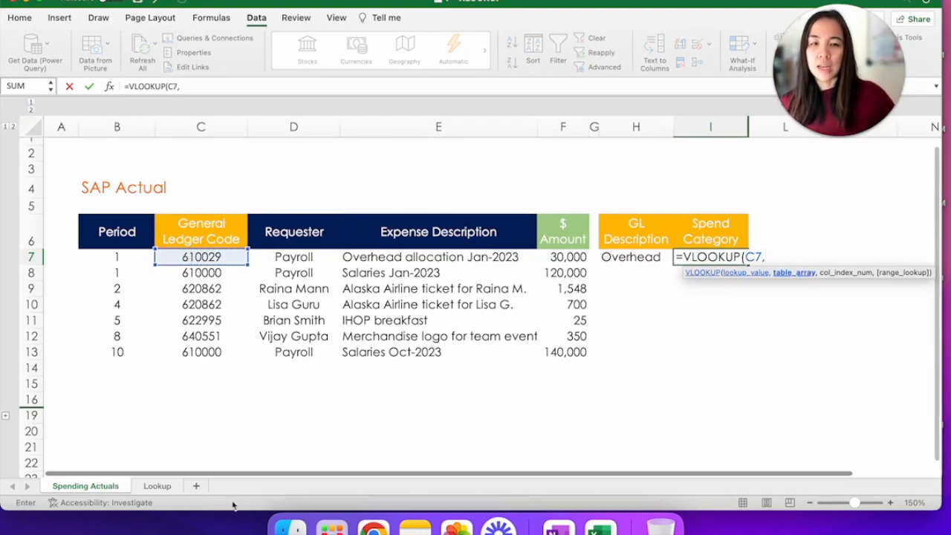
click(157, 485)
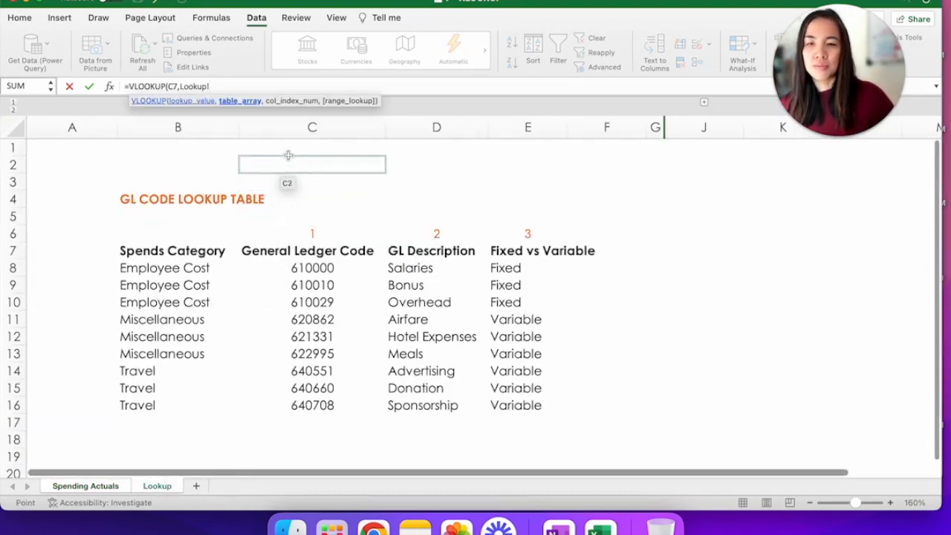
click(312, 128)
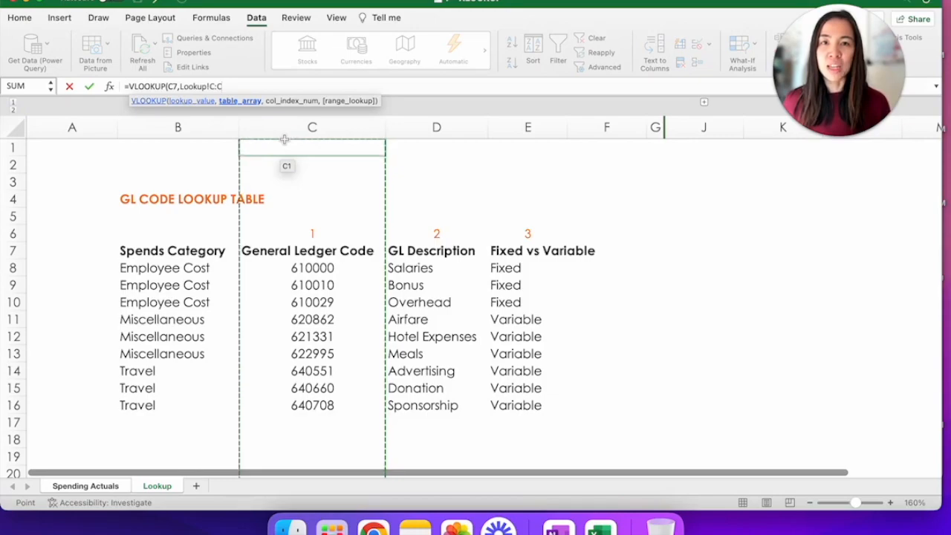
click(84, 484)
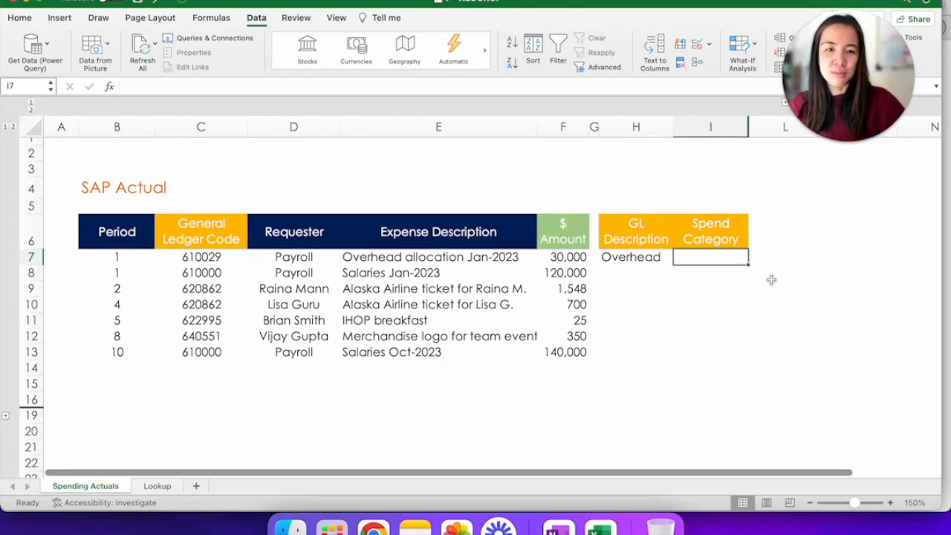
Step: Start an INDEX formula in I7 returning values from Lookup column B
text(=inde)
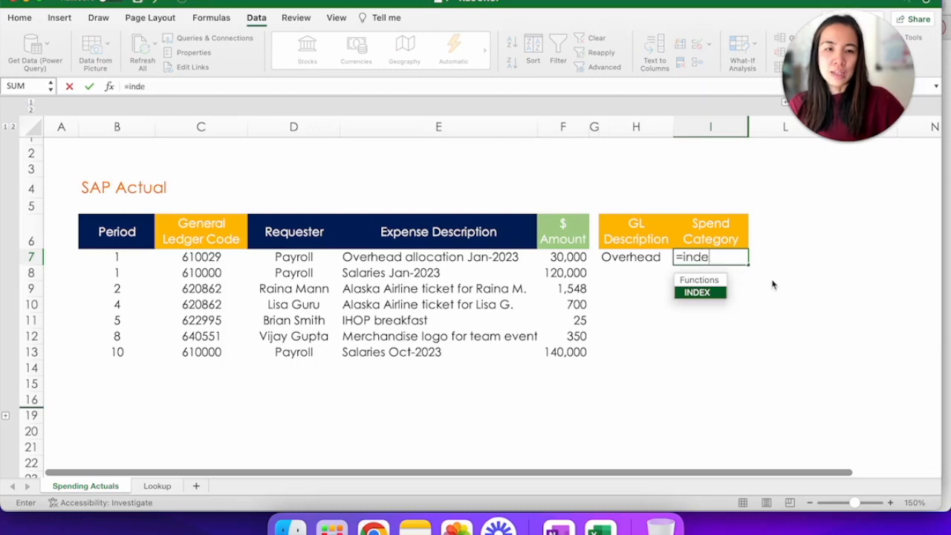
text(INDEX()
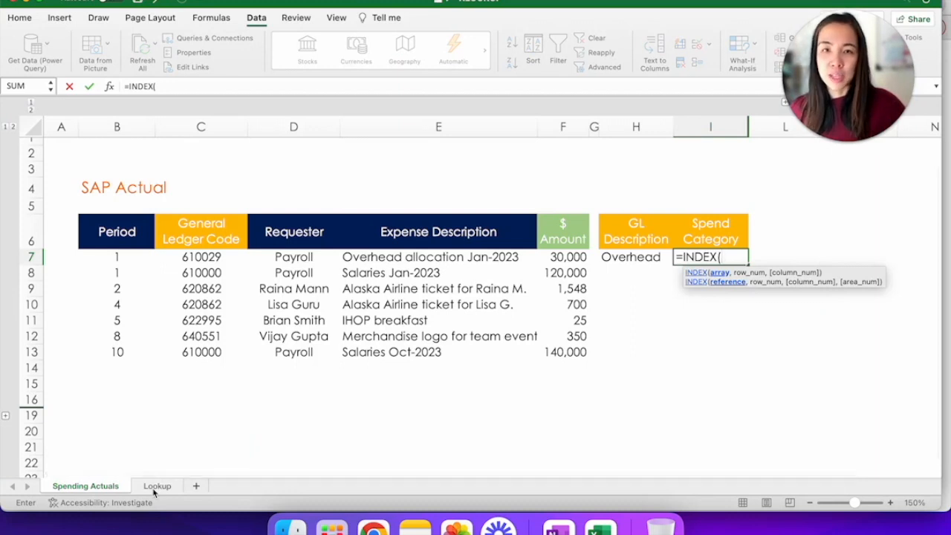
click(158, 484)
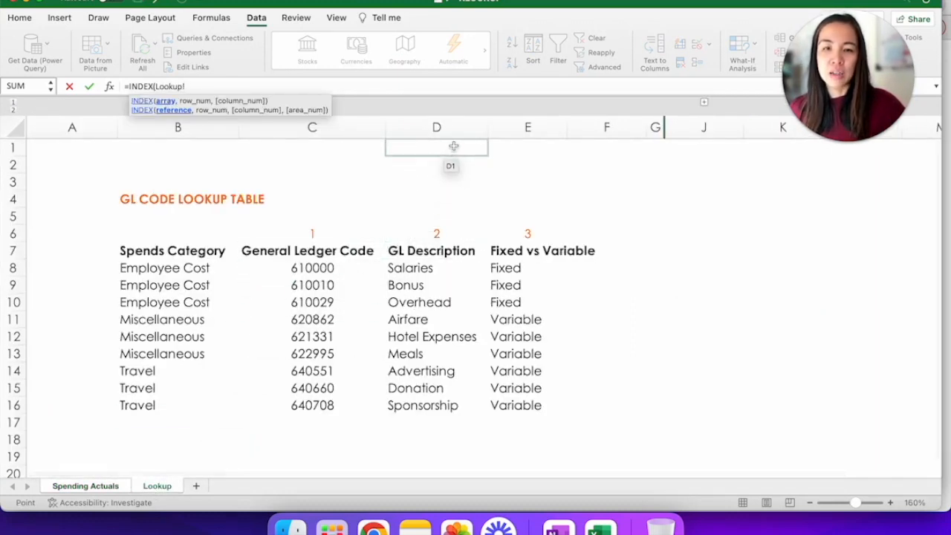
click(179, 128)
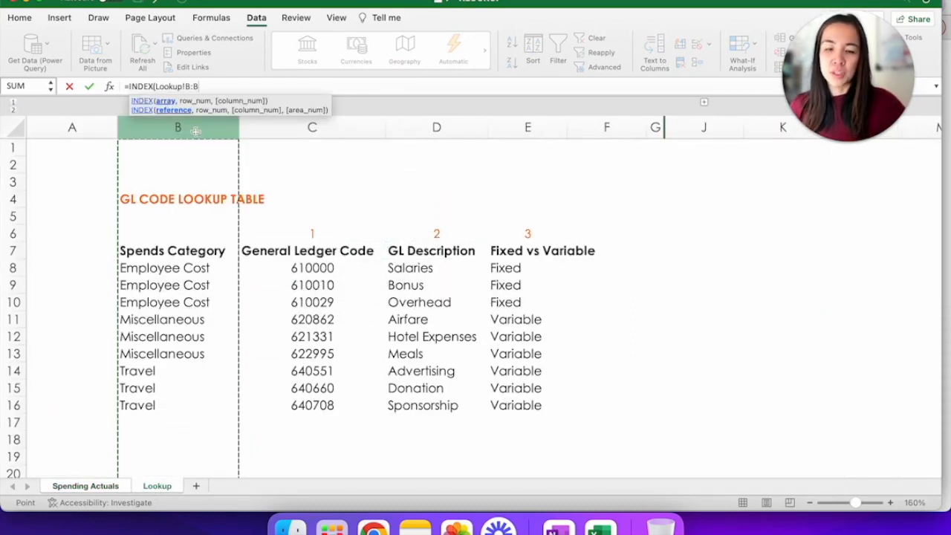
text(,)
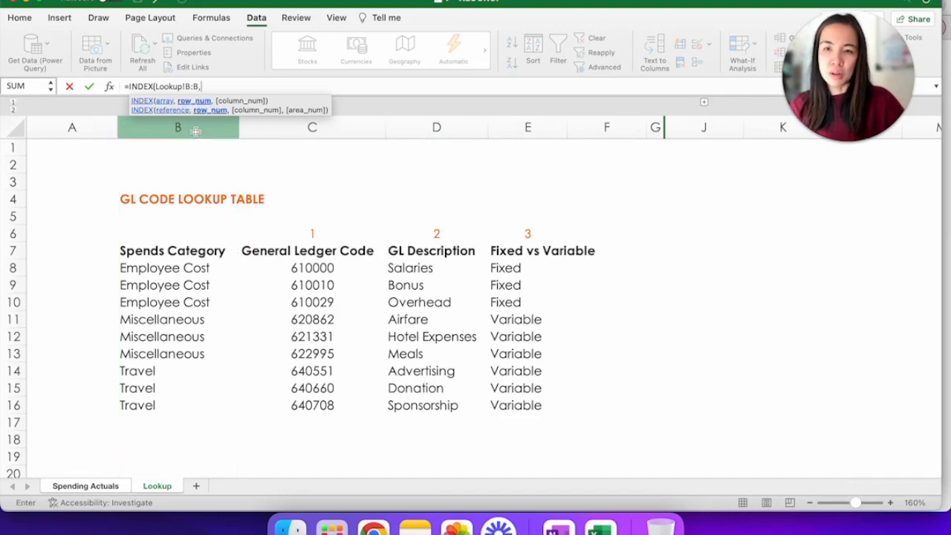
Step: Nest MATCH of C7 against Lookup column C with exact match 0, giving Employee Cost
text(mat)
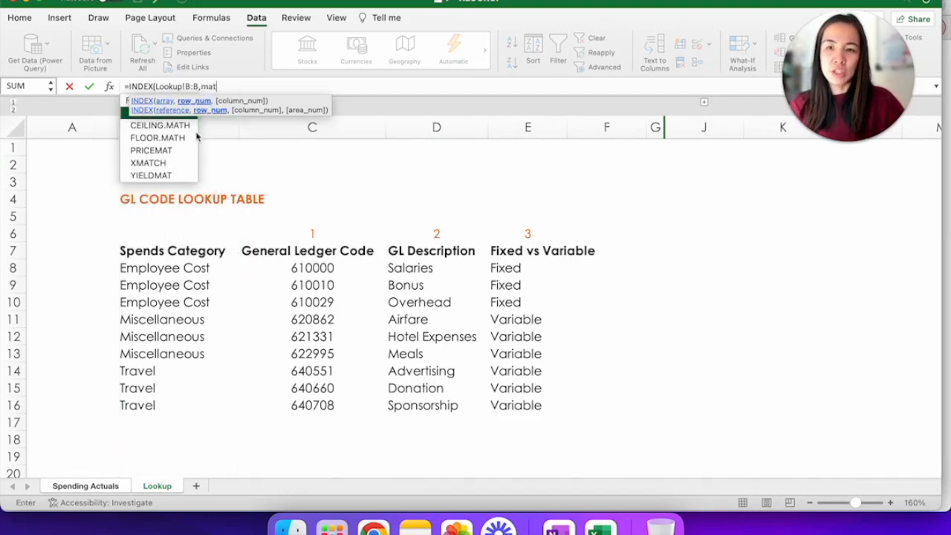
text(MATCH('Spending Actuals'!)
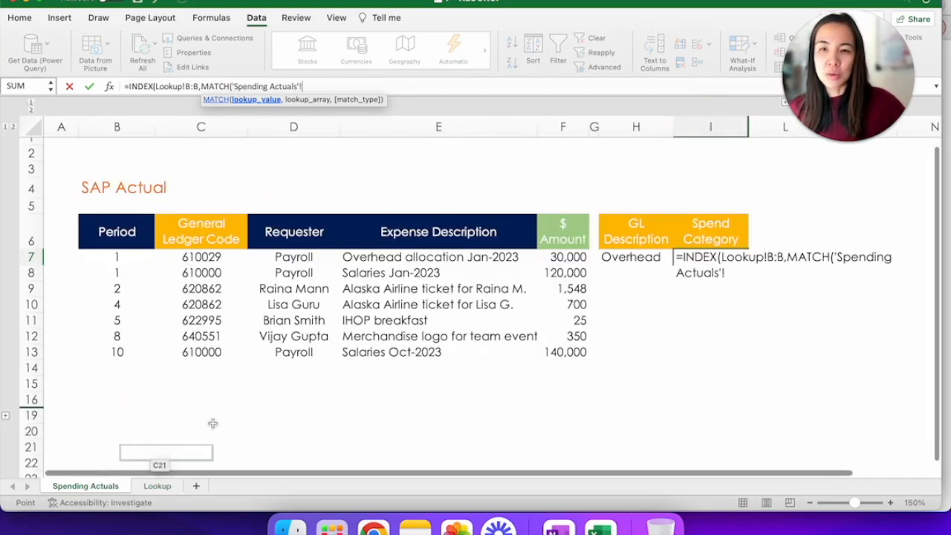
click(200, 256)
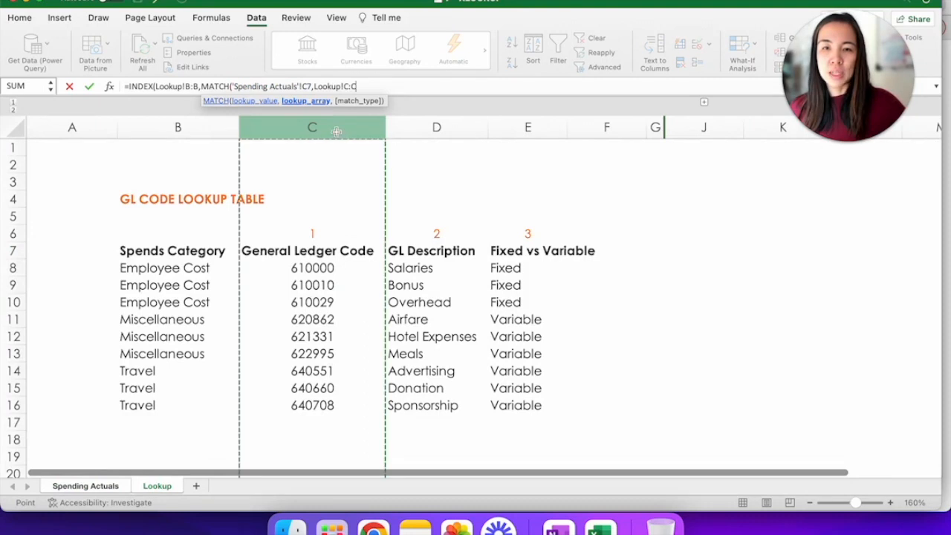
text(,0)))
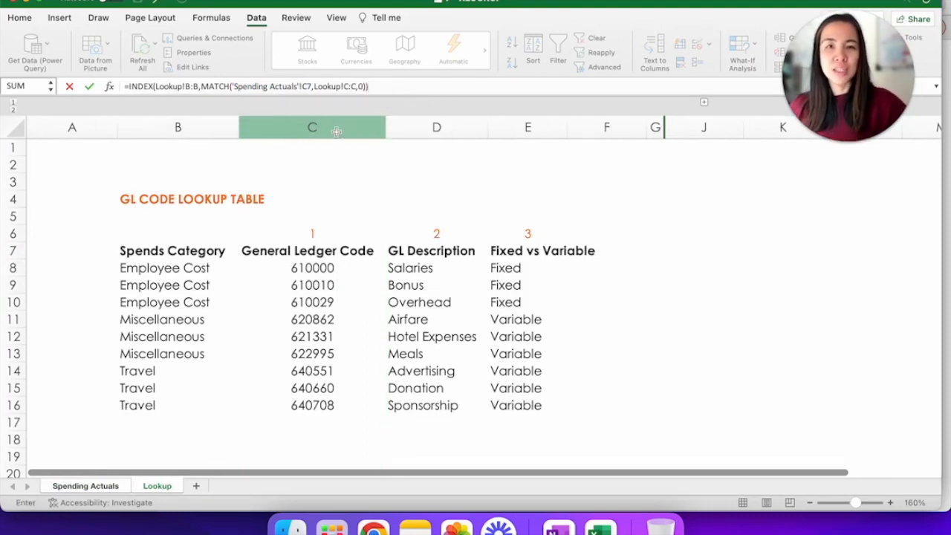
click(85, 485)
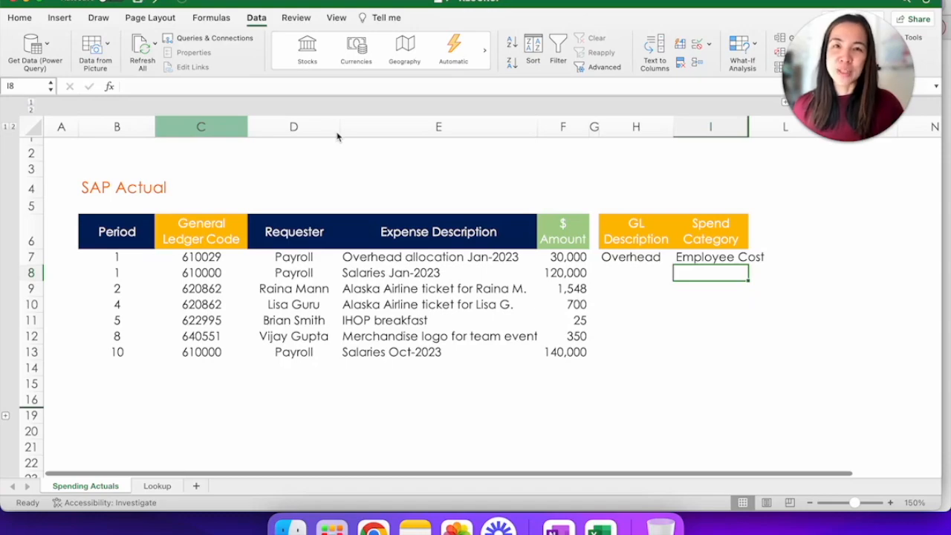
Step: Select row 8's GL Description cell H8 to begin a new formula
click(859, 274)
text(=)
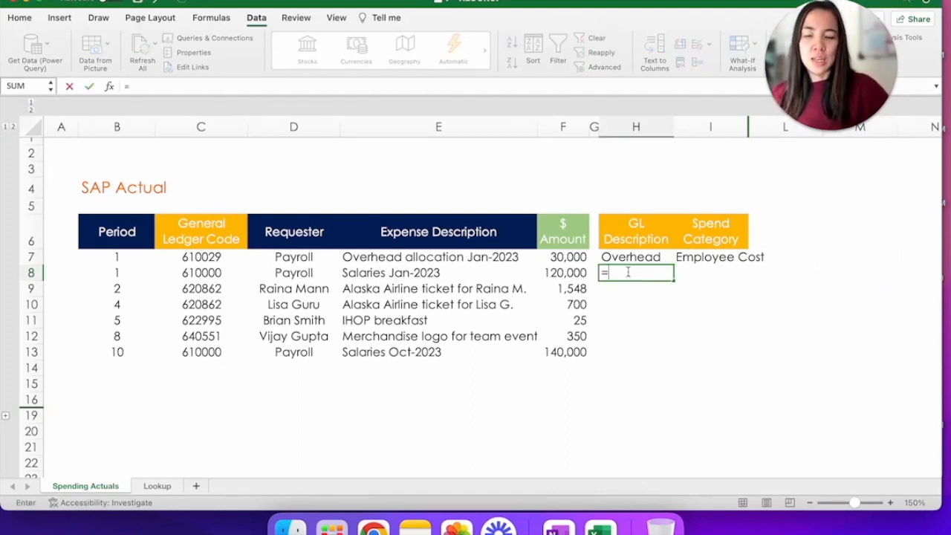
Step: Begin =XLOOKUP( in H8 using row 8's GL code 610000 in C8 as lookup value
text(XLOOKUP()
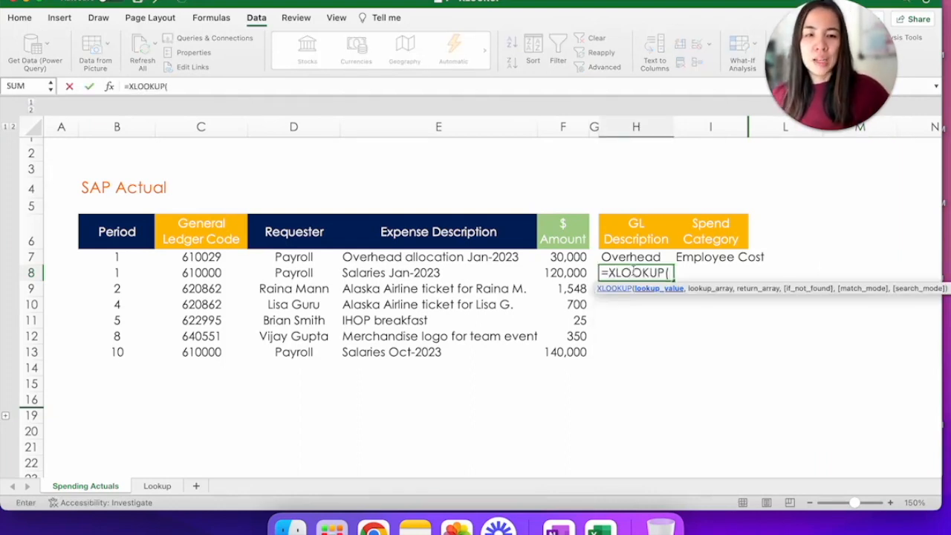
click(201, 274)
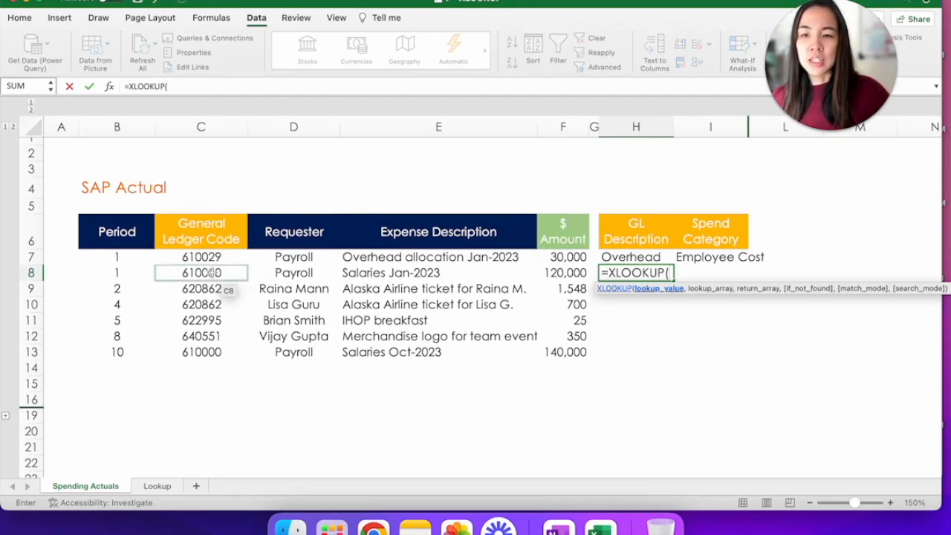
click(201, 272)
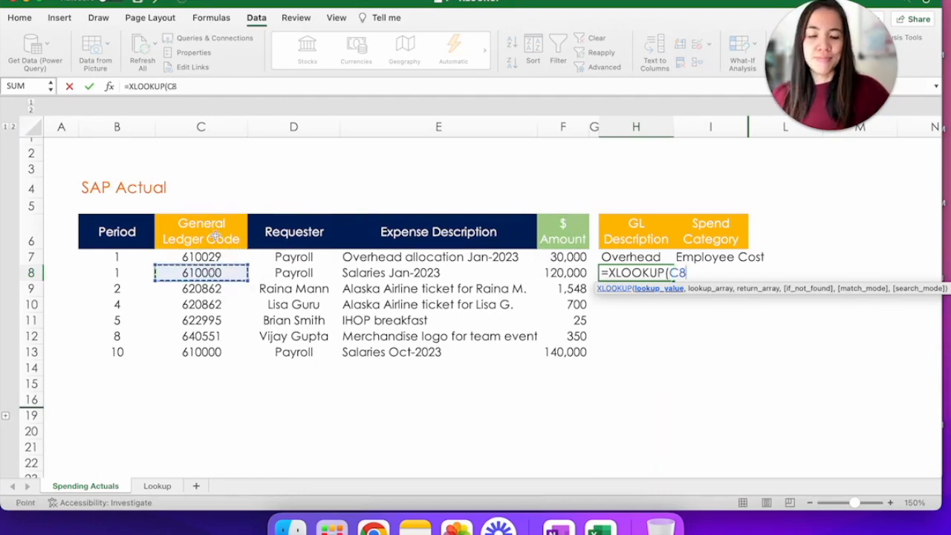
text(,)
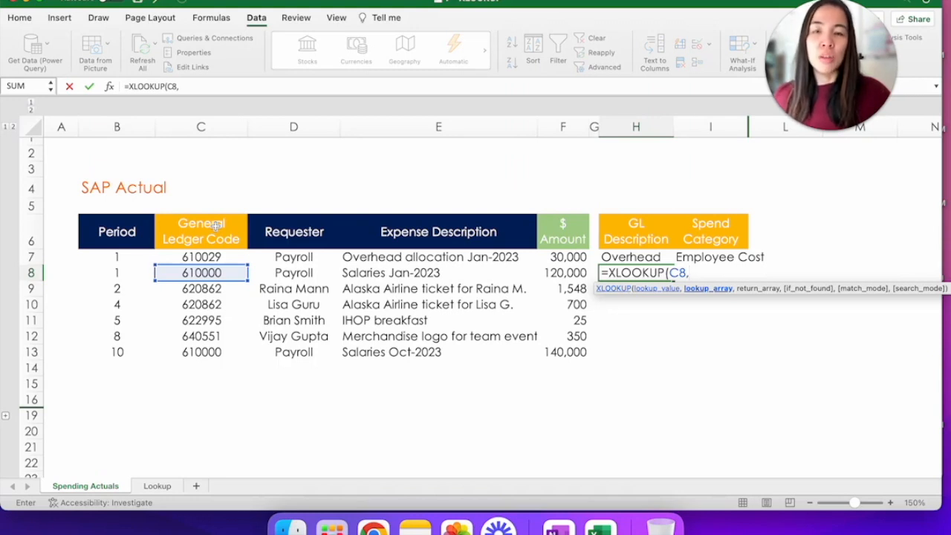
mouse_move(160, 377)
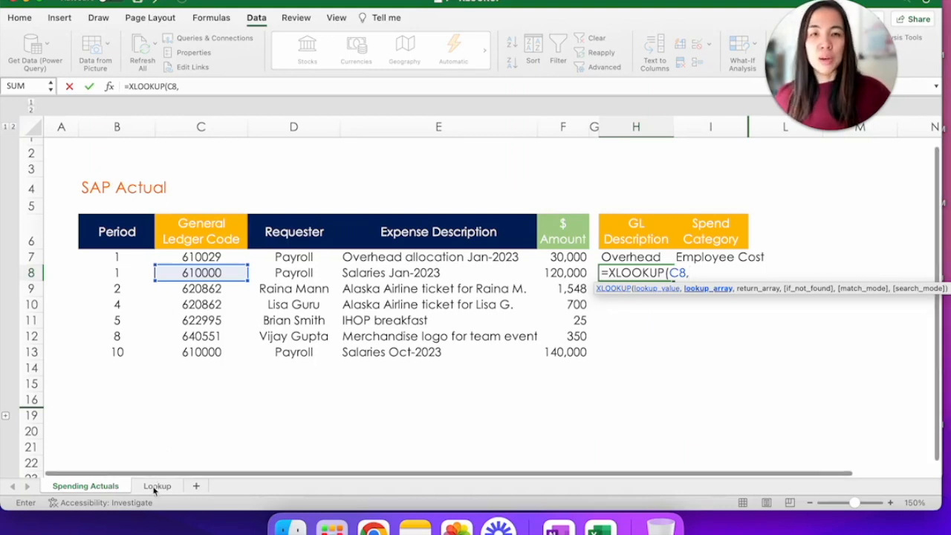
Step: Use Lookup column C as lookup array and column D as return array, back on Spending Actuals
click(158, 484)
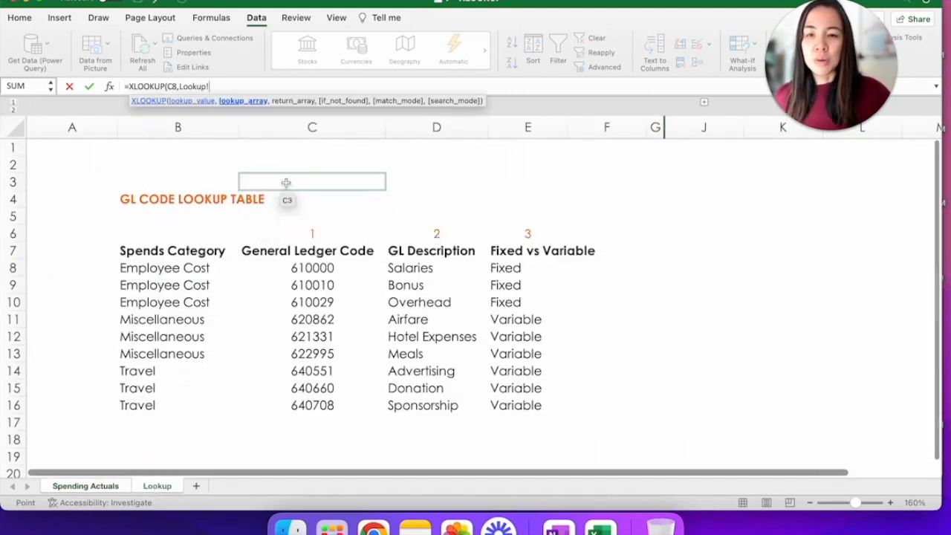
click(313, 128)
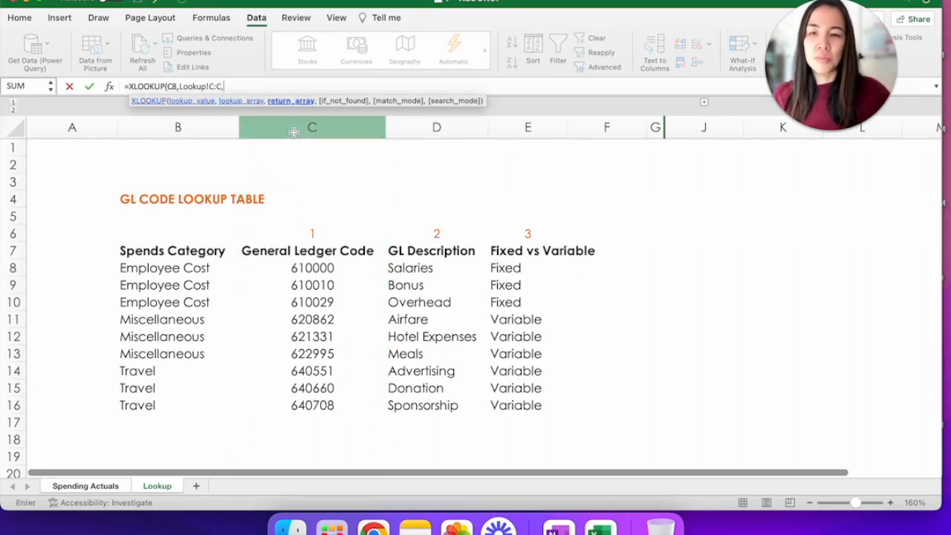
click(437, 128)
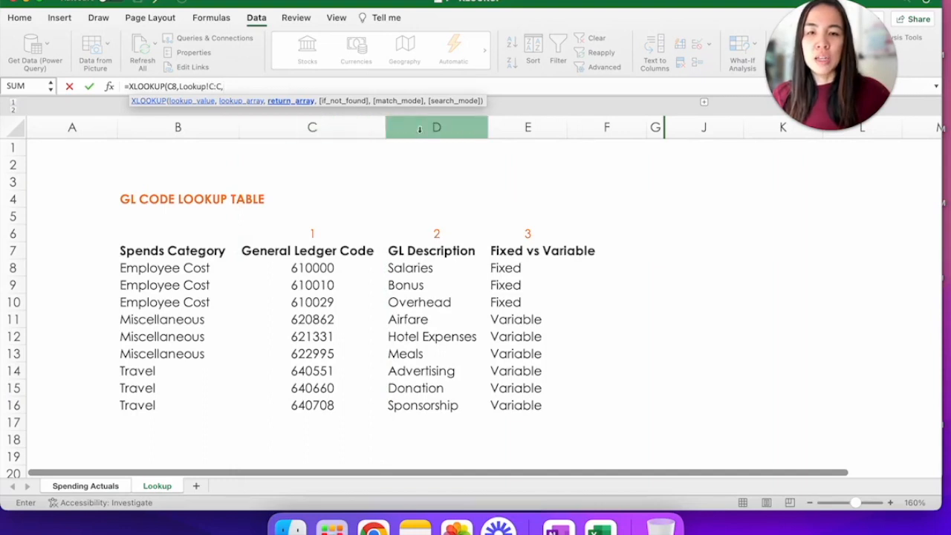
click(437, 128)
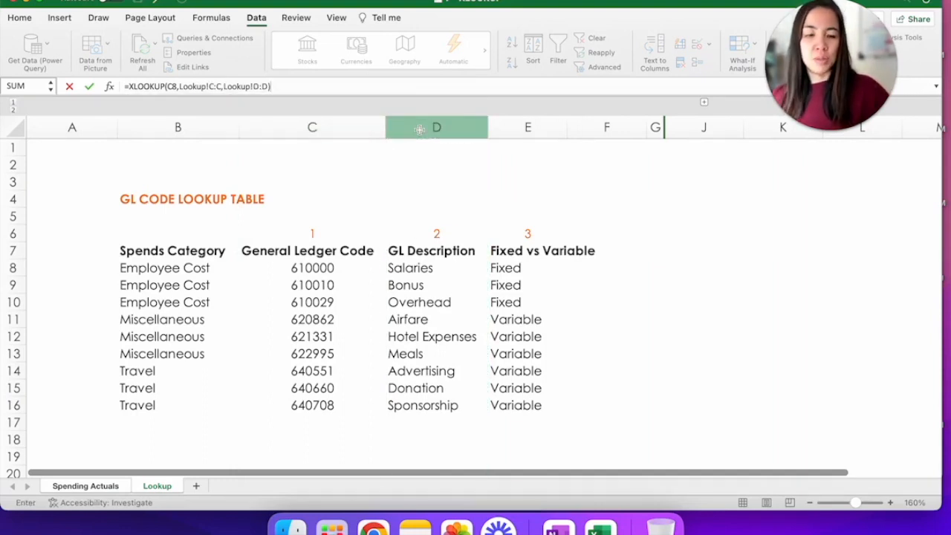
click(87, 485)
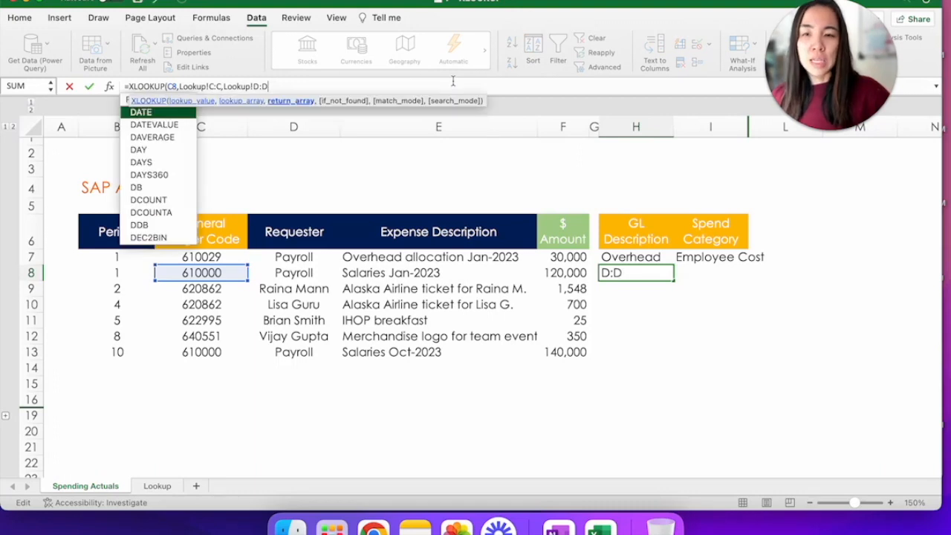
Step: Add the if_not_found fallback "not found" and complete the XLOOKUP so H8 shows Salaries
text(,)
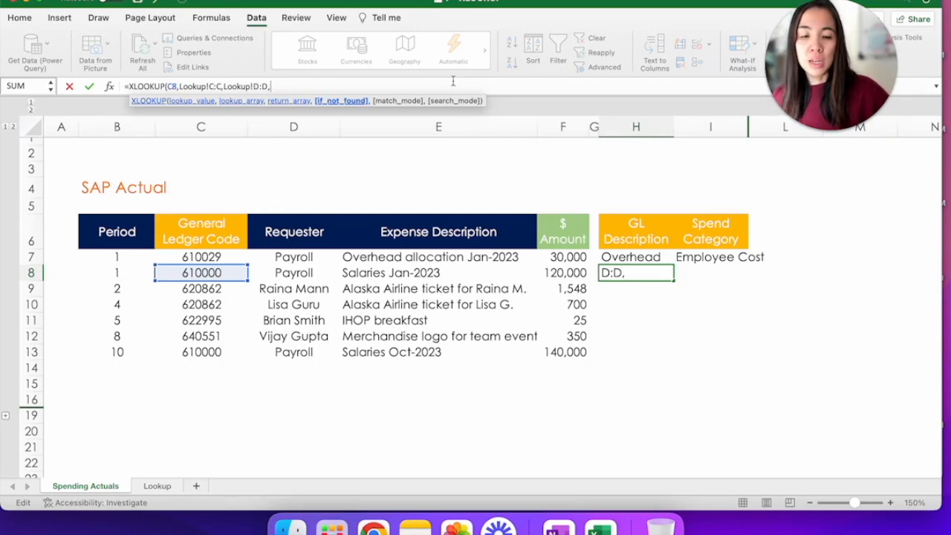
text(,)
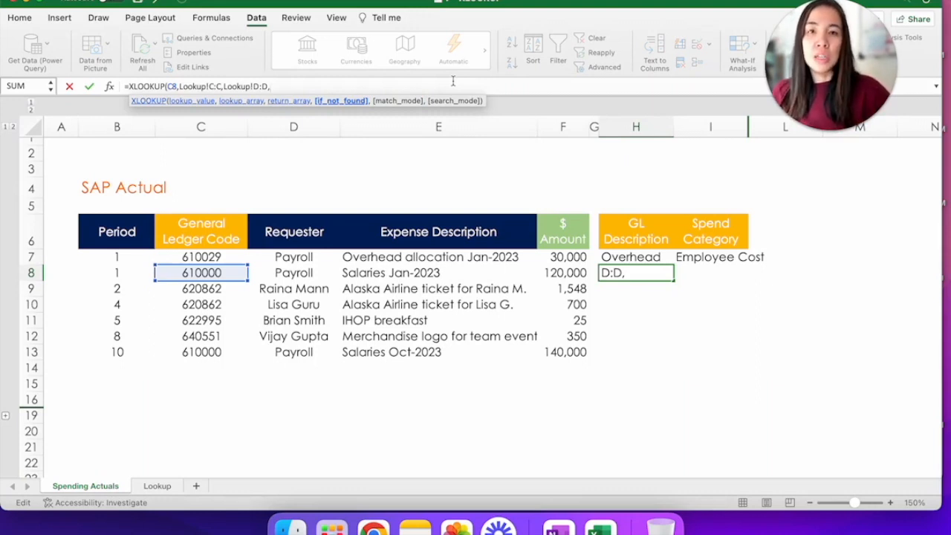
text("n)
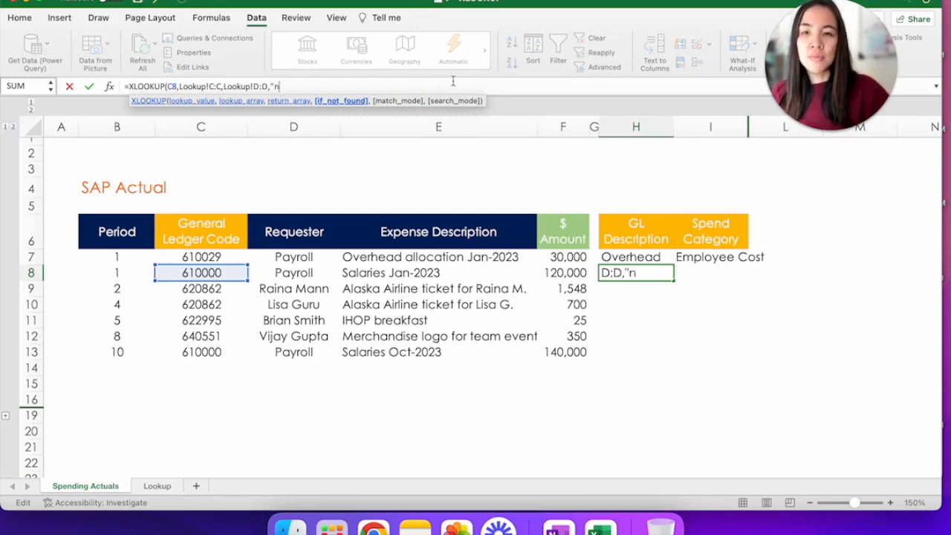
text(ot found)
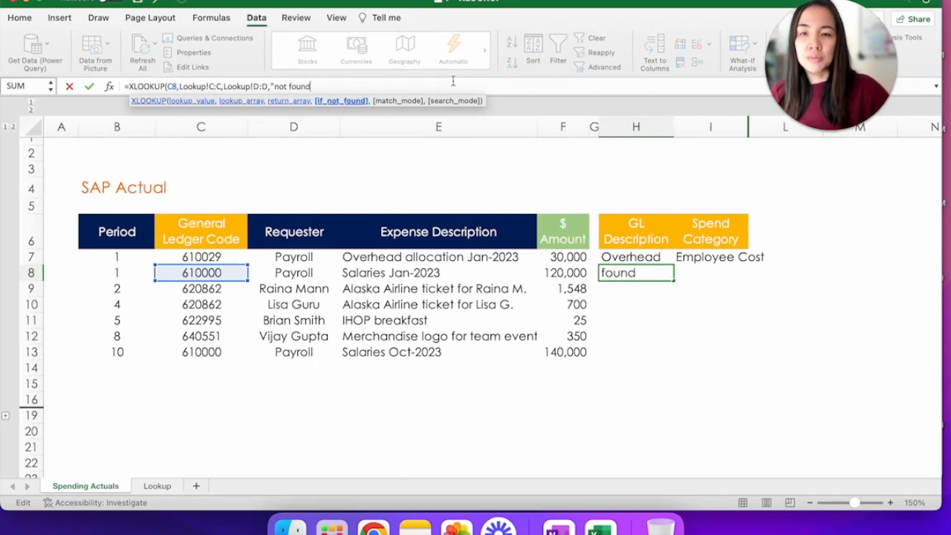
text("))
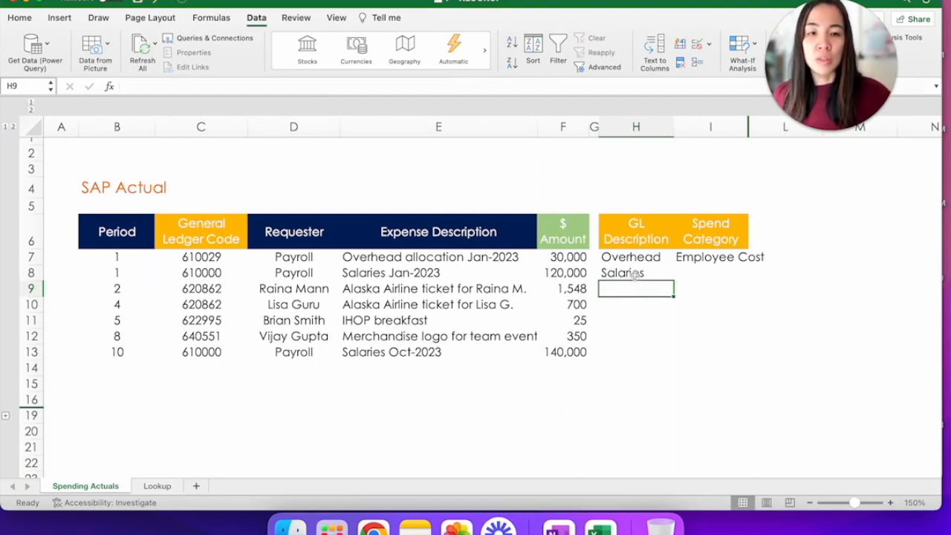
click(202, 273)
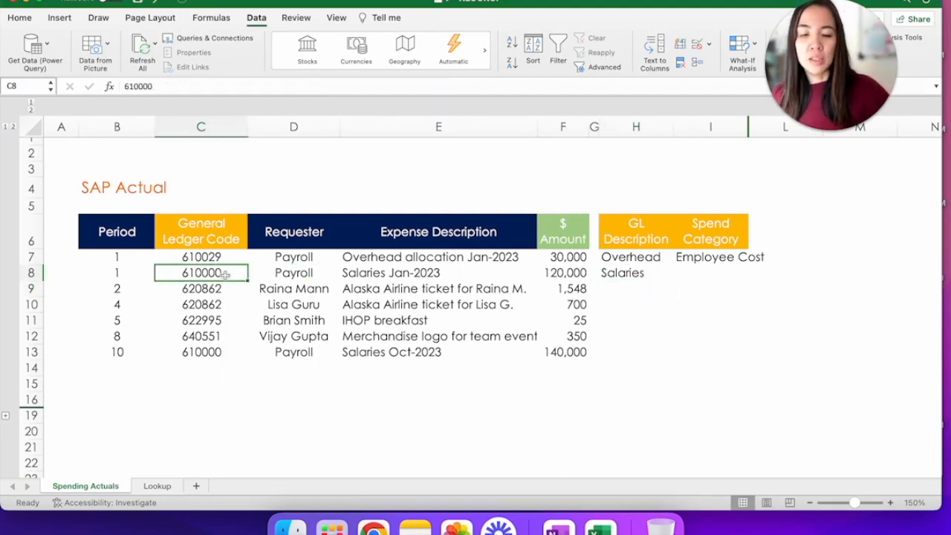
text(88888)
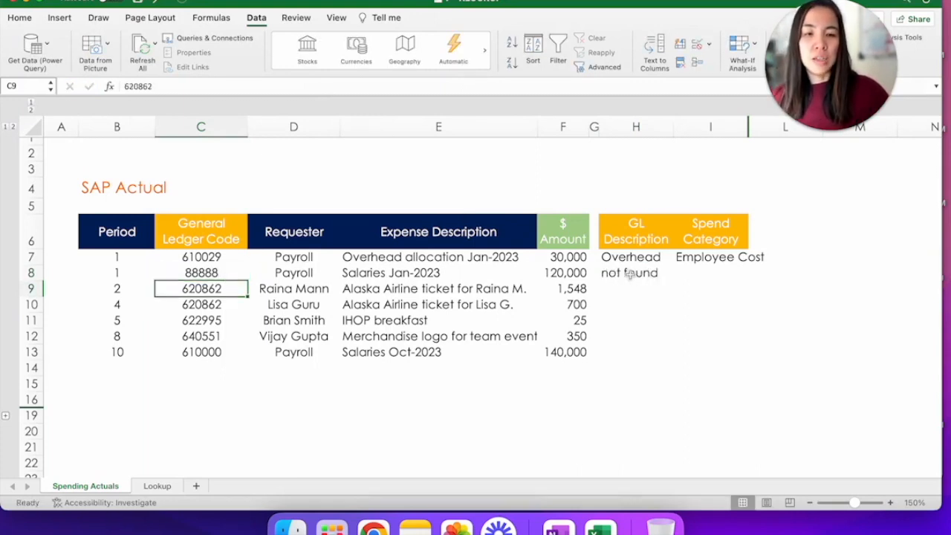
click(637, 273)
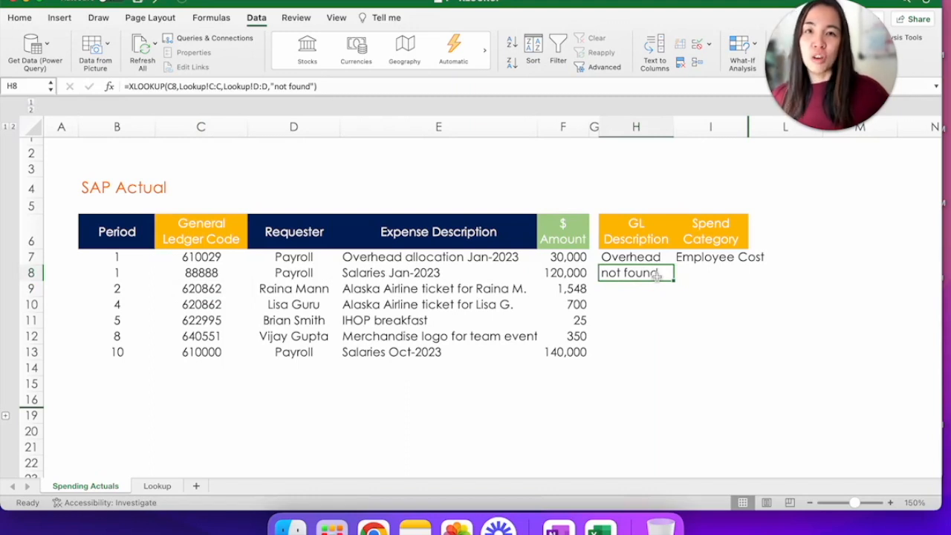
click(201, 273)
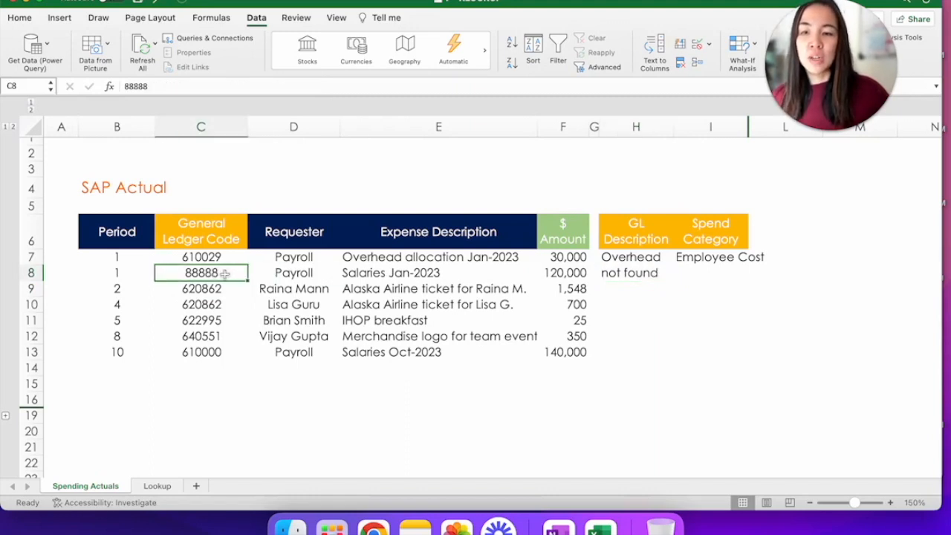
click(155, 485)
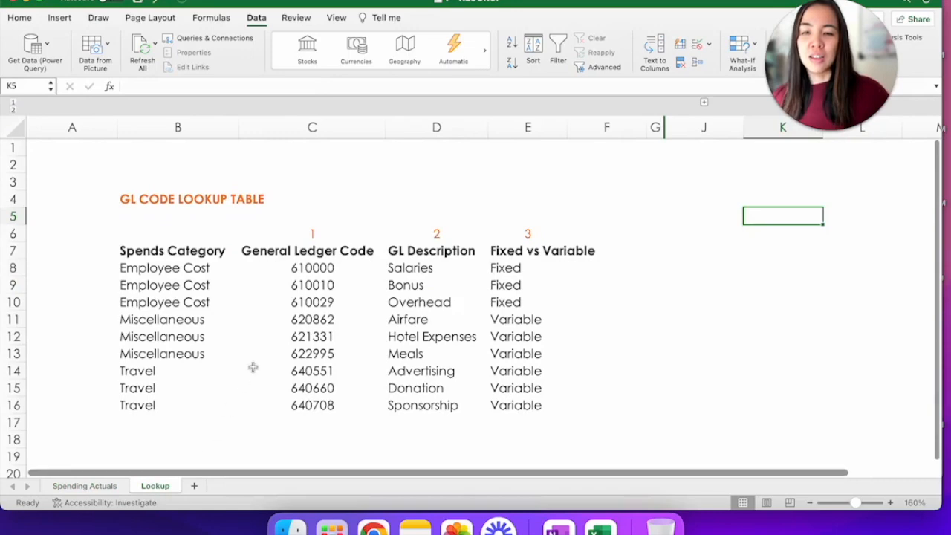
click(84, 485)
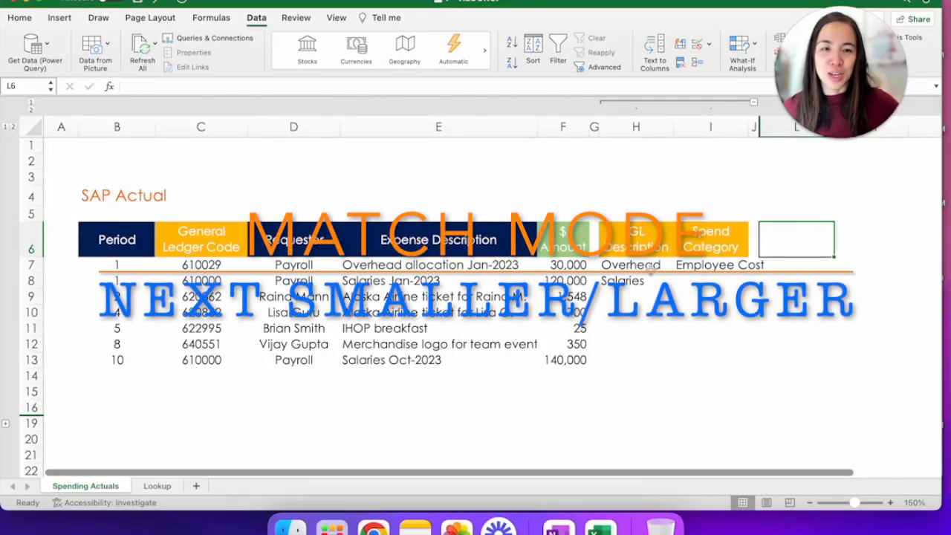
Step: Reopen the H8 XLOOKUP for editing and add a comma for a further argument
click(636, 279)
text(=XLOOKUP(C8,Lookup!C:C,Lookup!D:D,"not found)
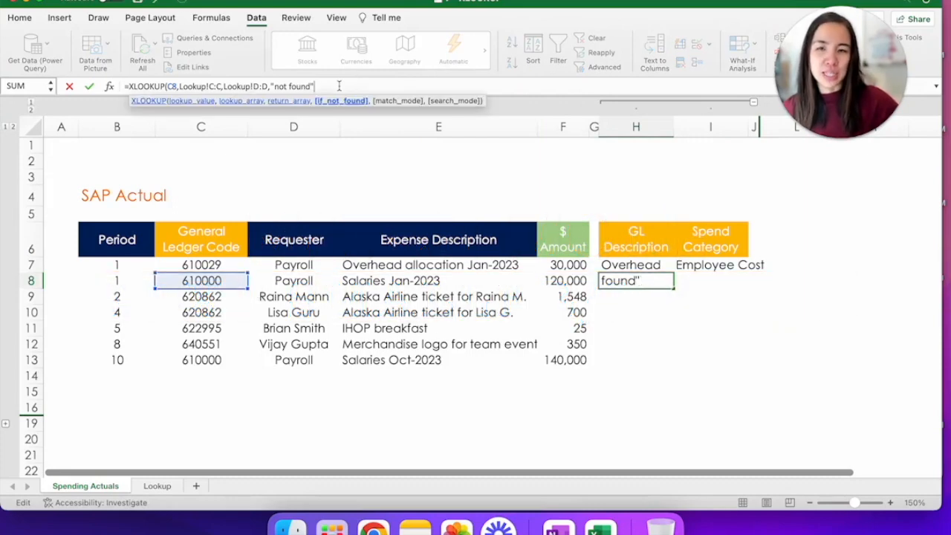
text(,)
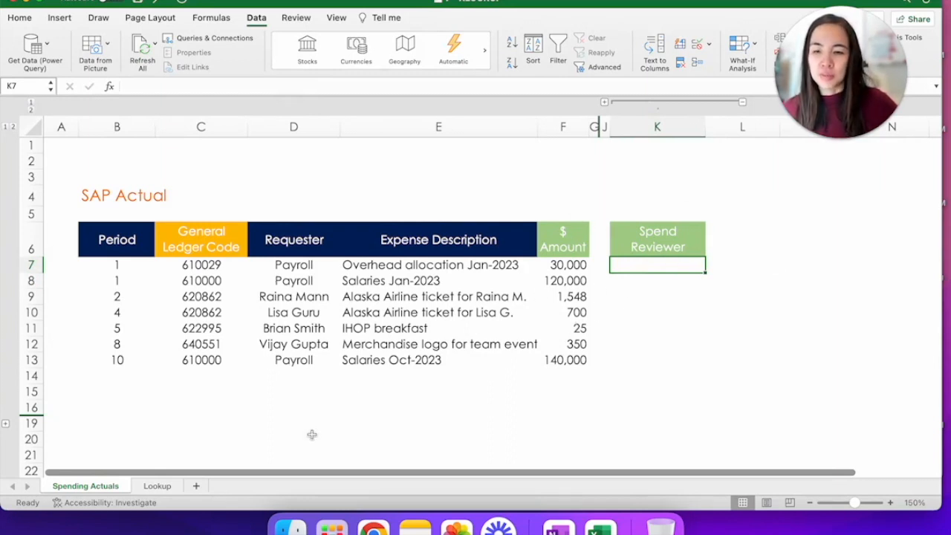
click(155, 484)
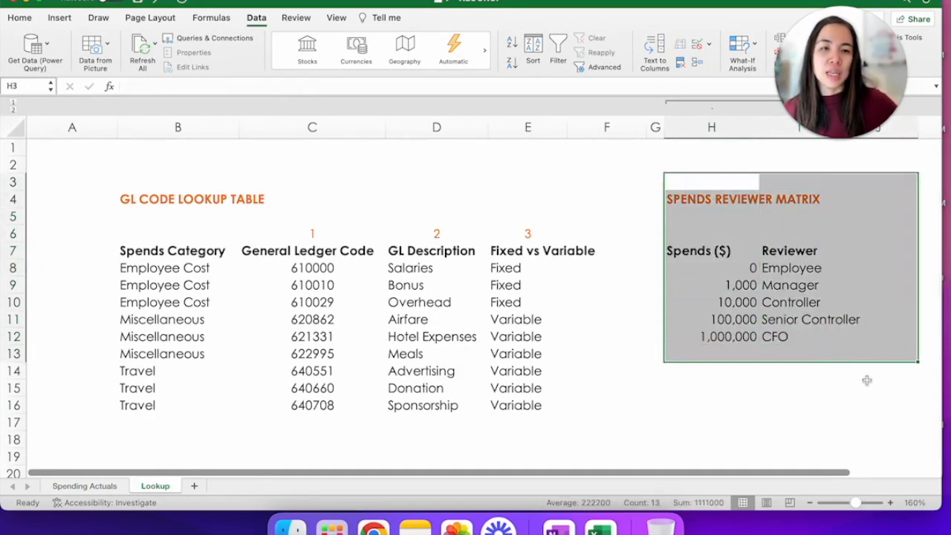
click(877, 387)
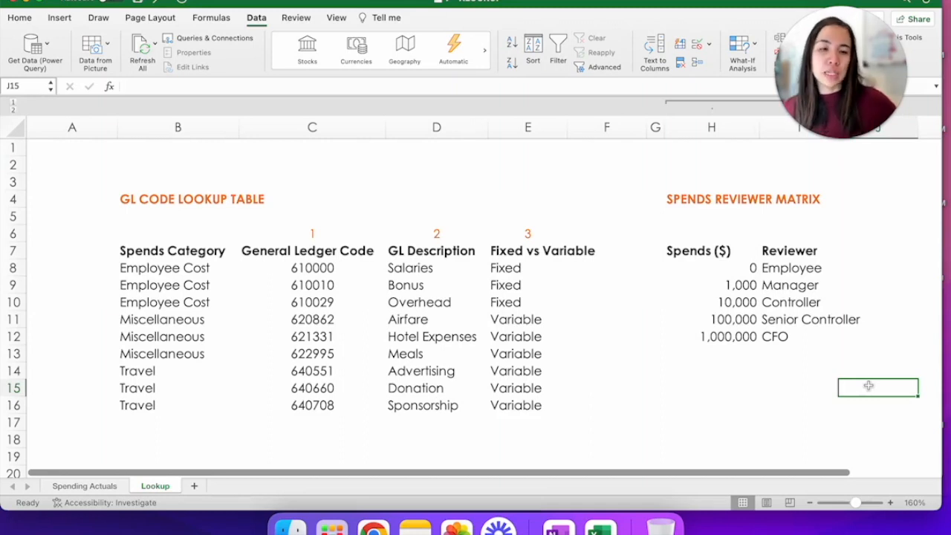
mouse_move(739, 340)
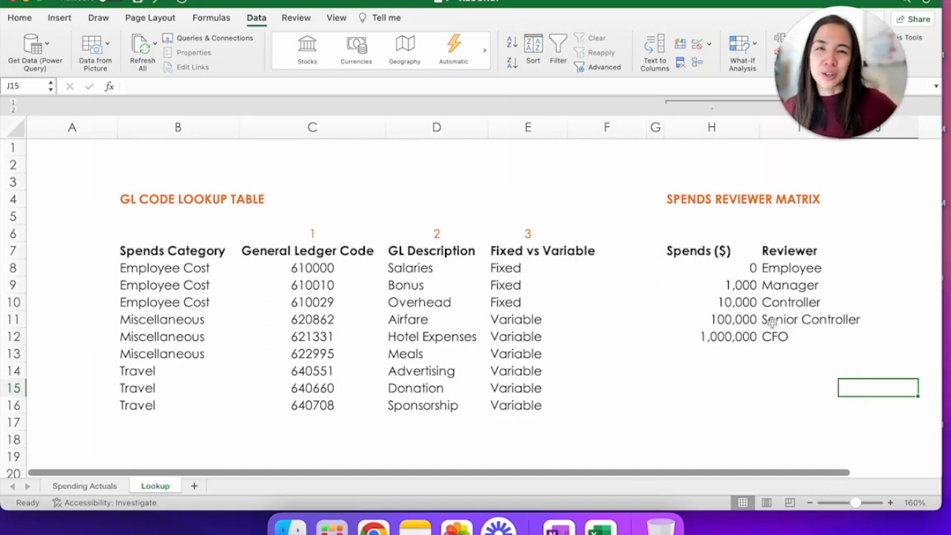
click(84, 485)
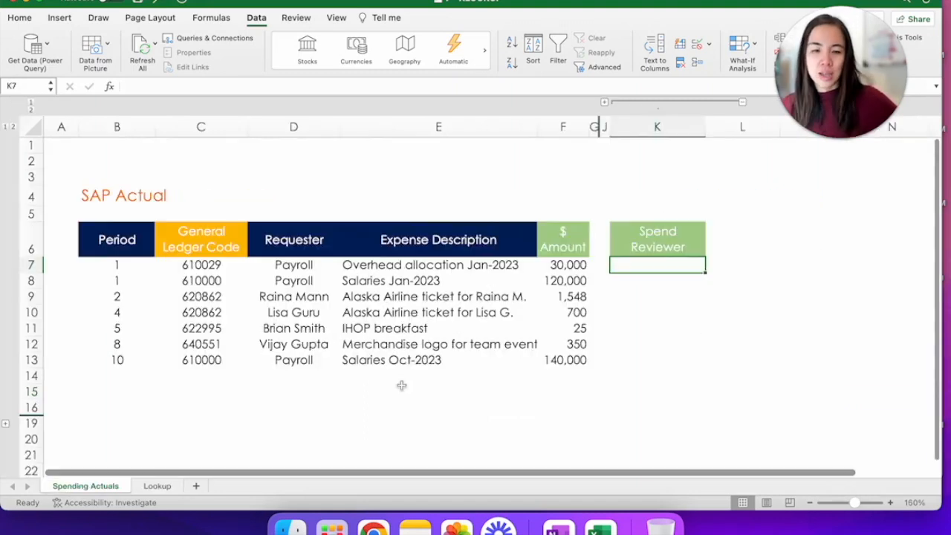
Step: Enter =XLOOKUP(F7,Lookup!H:H,Lookup!I:I,,-1) in K7 with 'Exact match or next smaller item'
text(=xl)
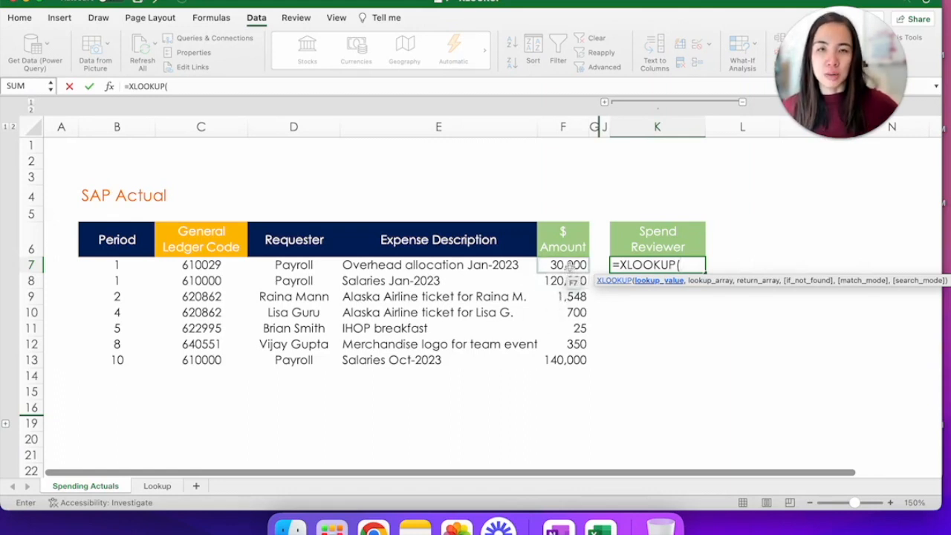
click(566, 264)
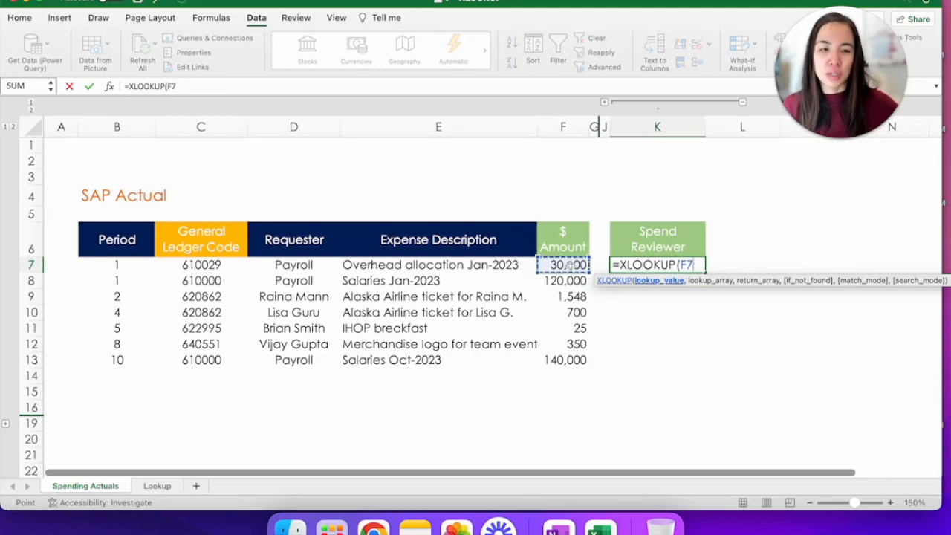
text(,)
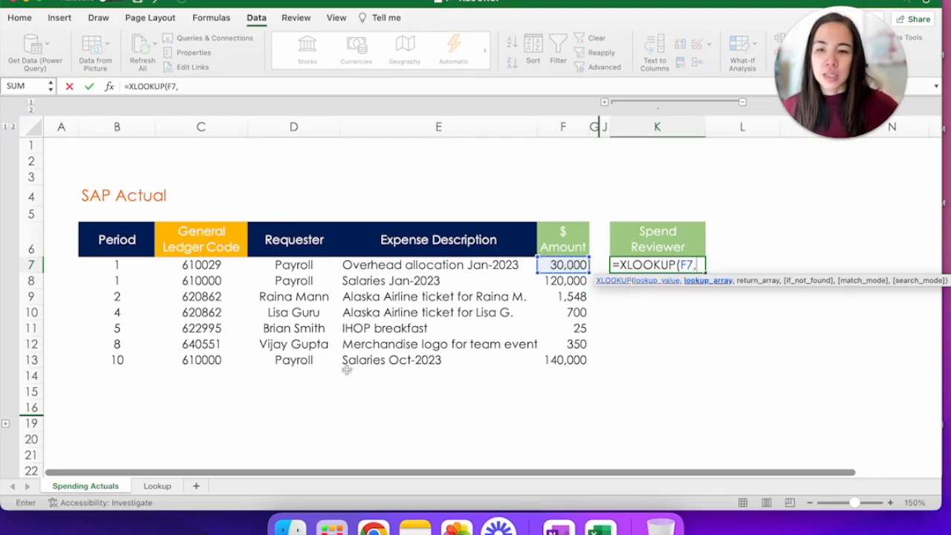
click(158, 484)
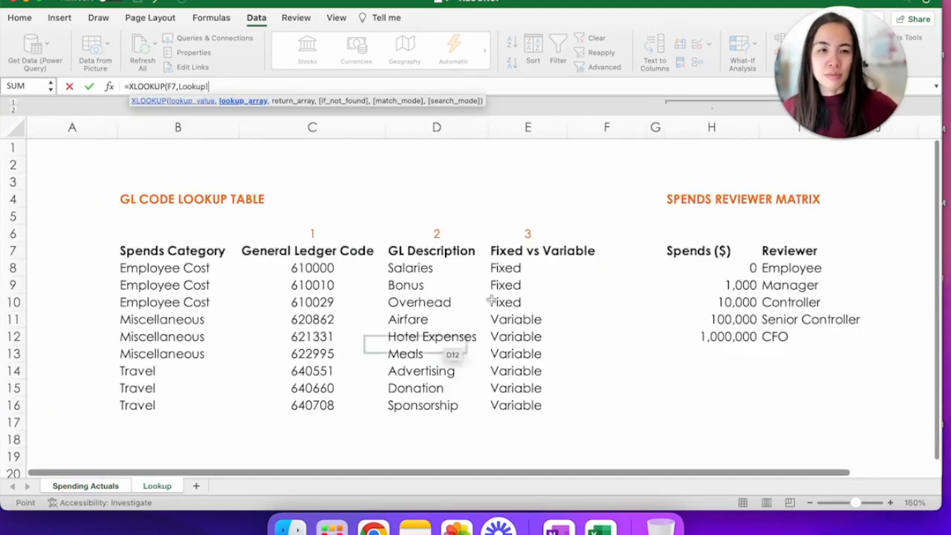
click(710, 128)
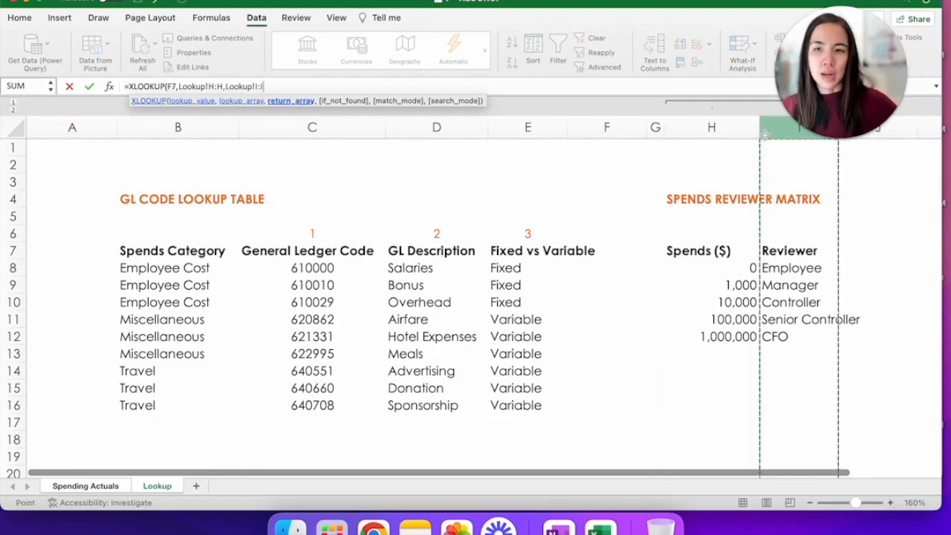
text(,)
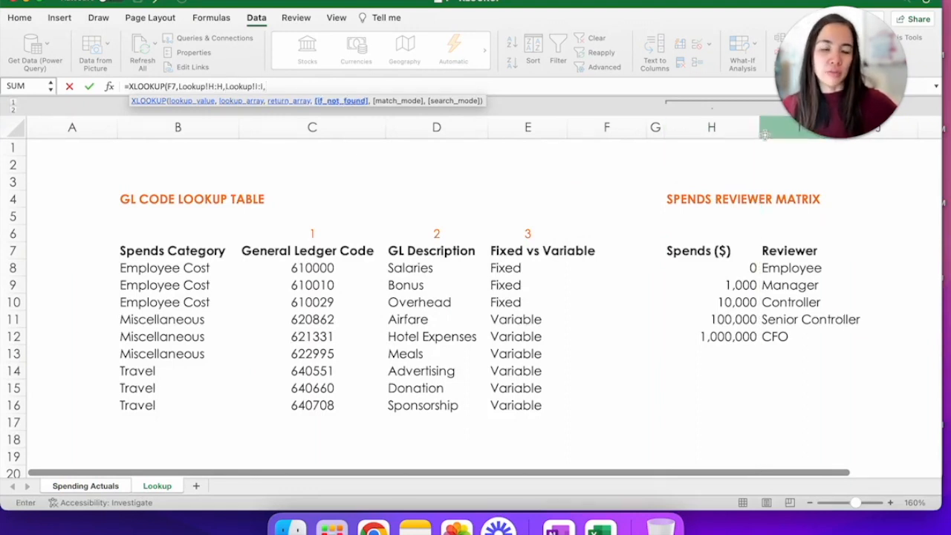
text(,)
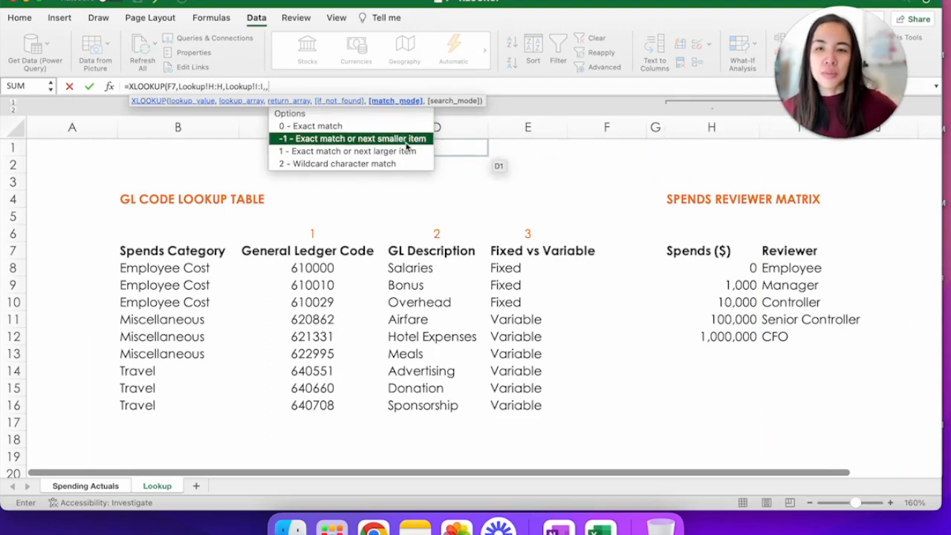
click(351, 138)
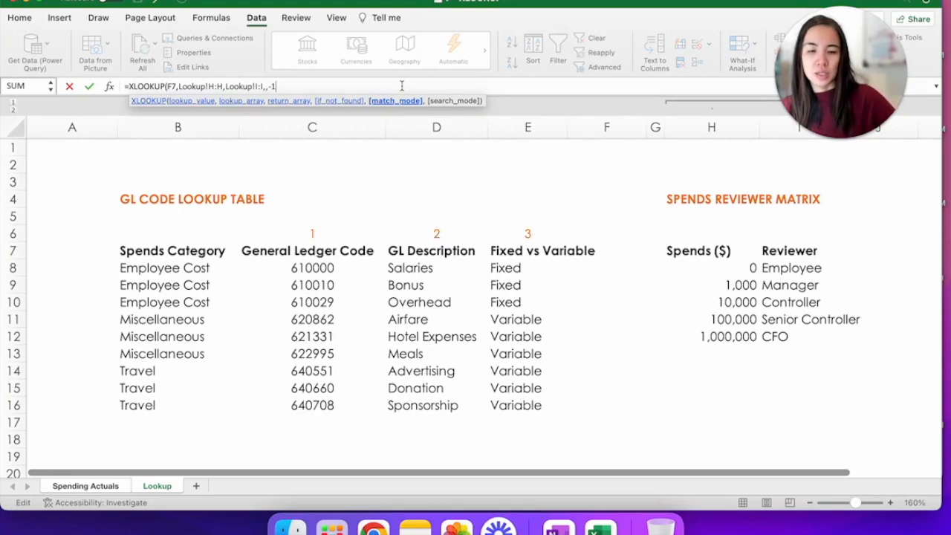
click(87, 485)
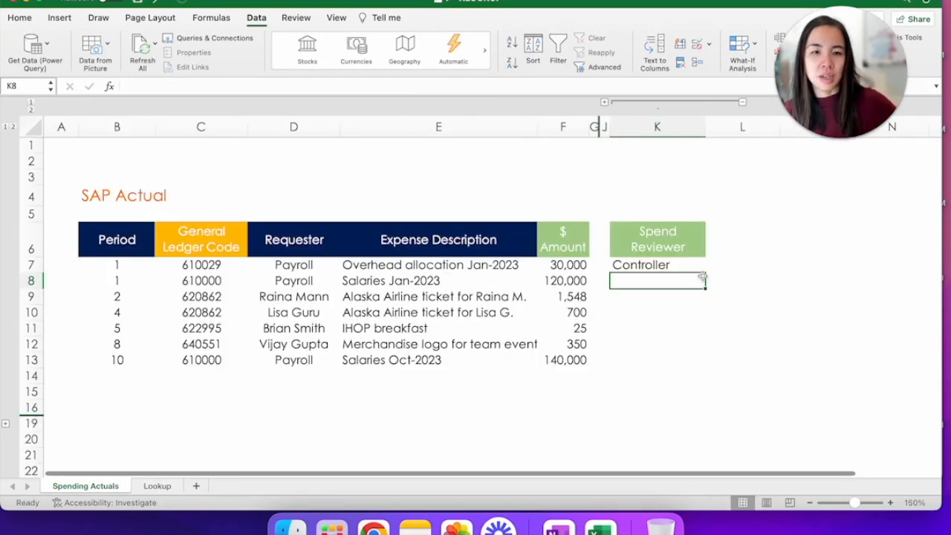
Step: Fill the reviewer formula down K7:K13, giving Controller, Manager, Senior Controller, etc
click(657, 265)
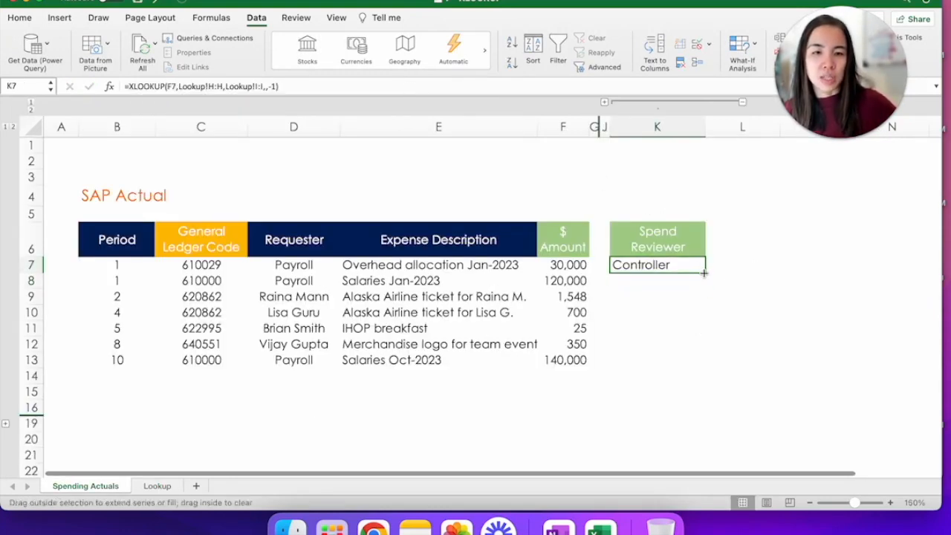
drag(701, 273, 702, 360)
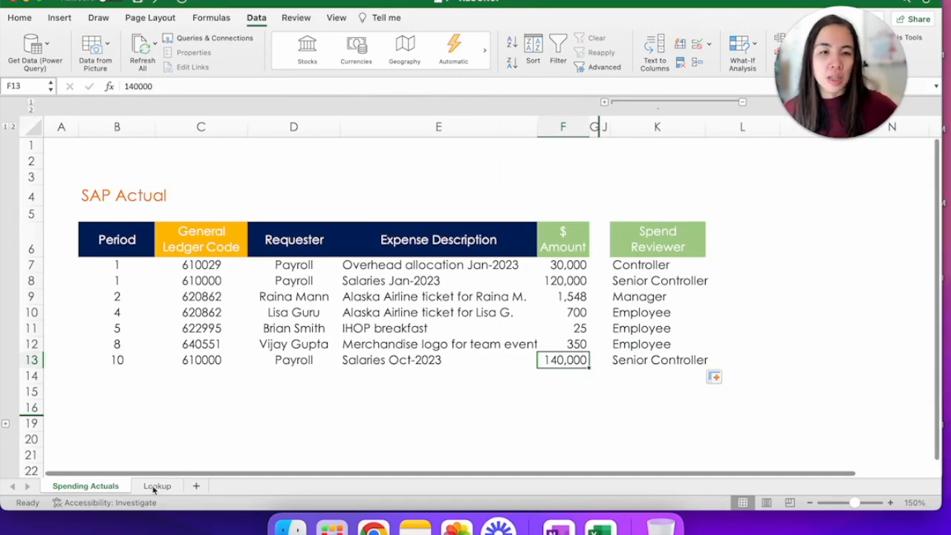
click(156, 485)
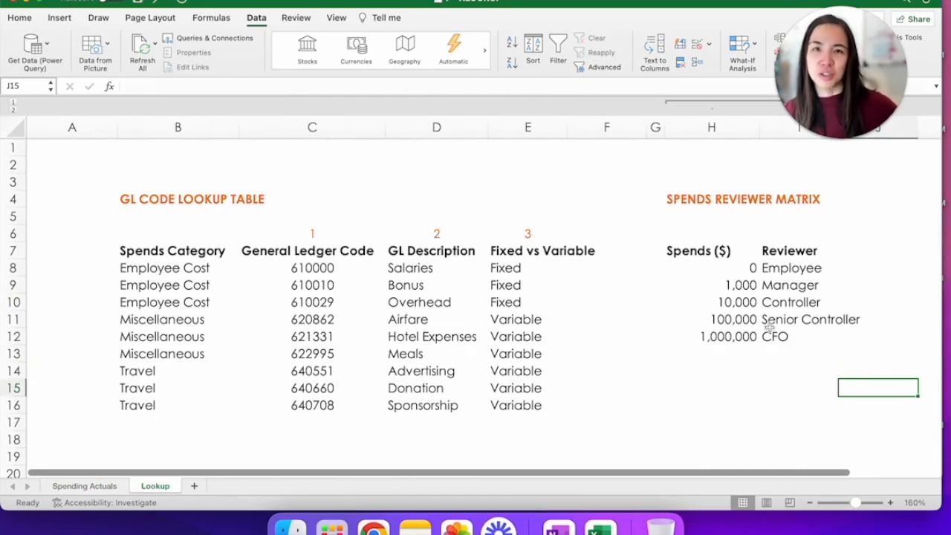
Step: Start =XLOOKUP(B17&"*" in C17 to match names beginning with Vijay
click(85, 484)
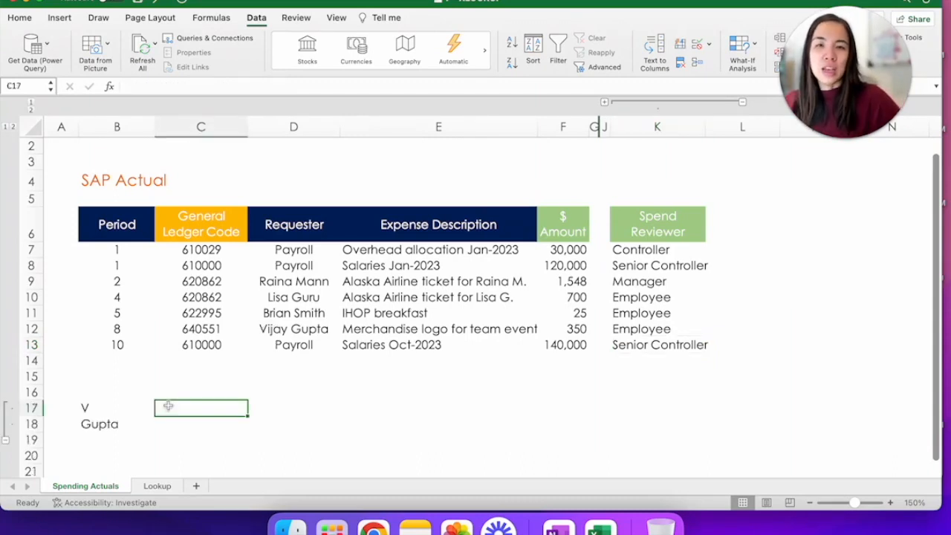
text(=)
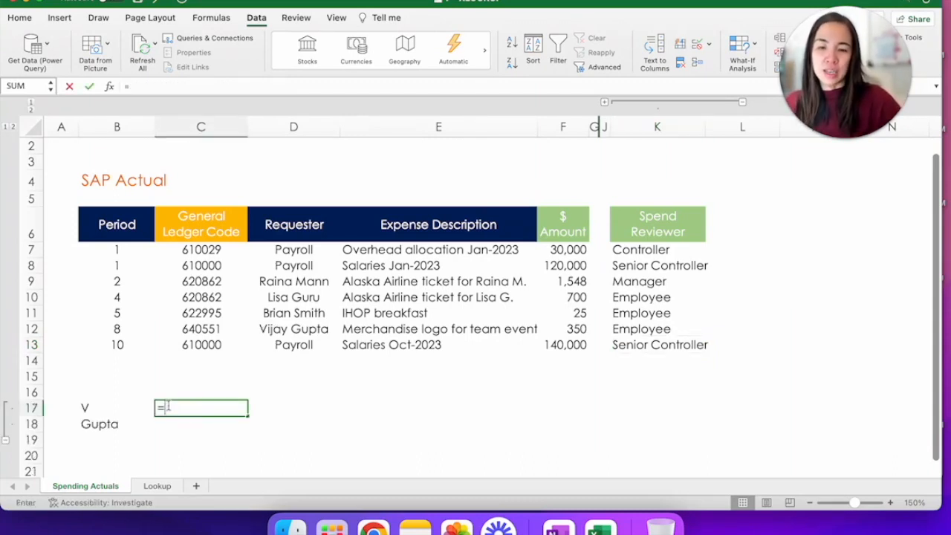
text(XLOOKUP()
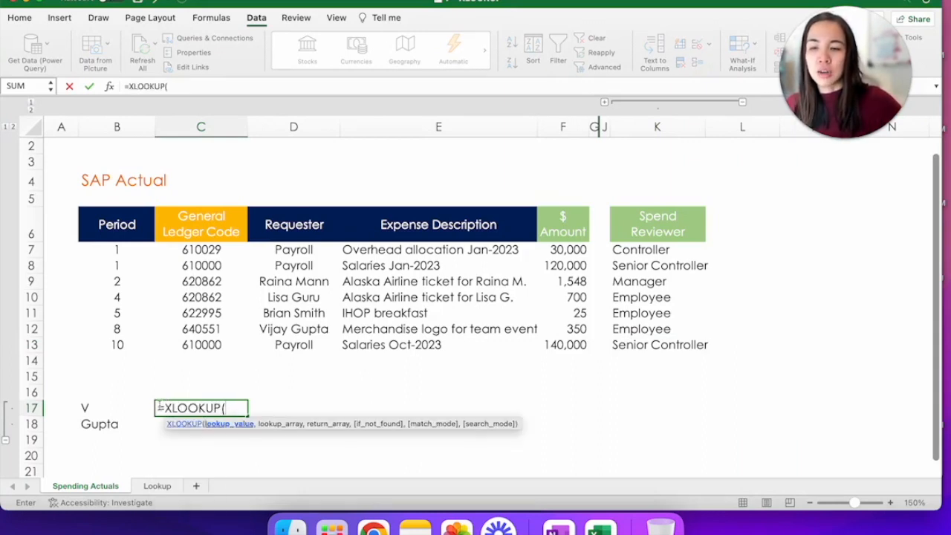
click(101, 407)
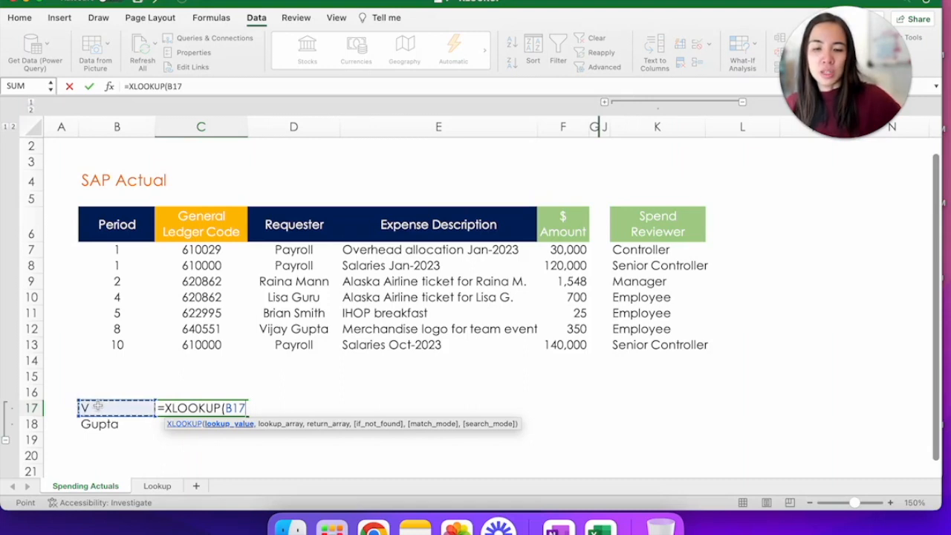
text(&"*)
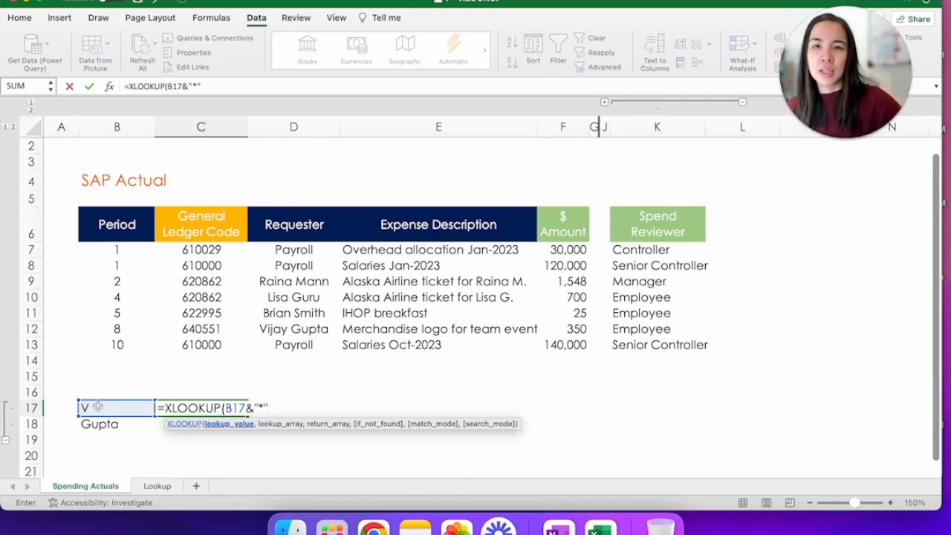
text(,)
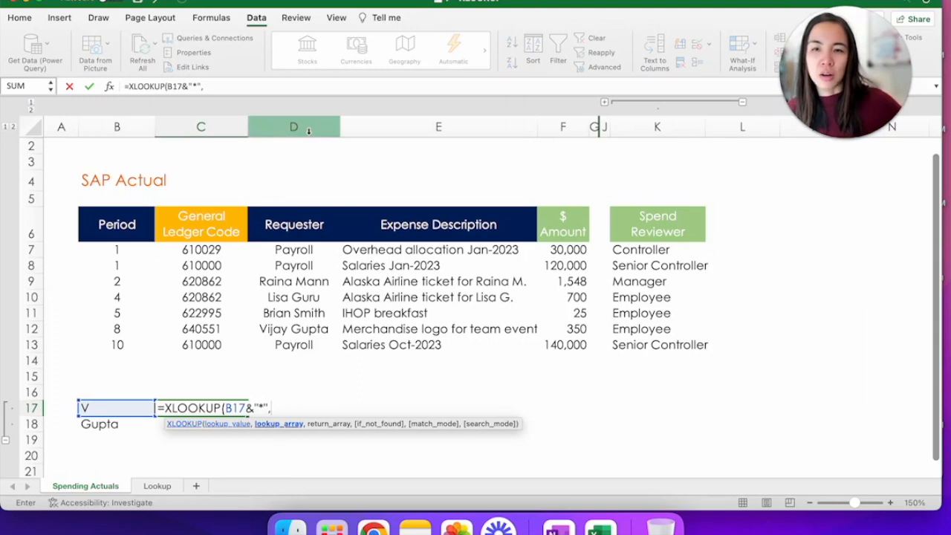
Step: Search Requester column D, return $ Amount column F with wildcard match_mode 2, giving 350
click(295, 126)
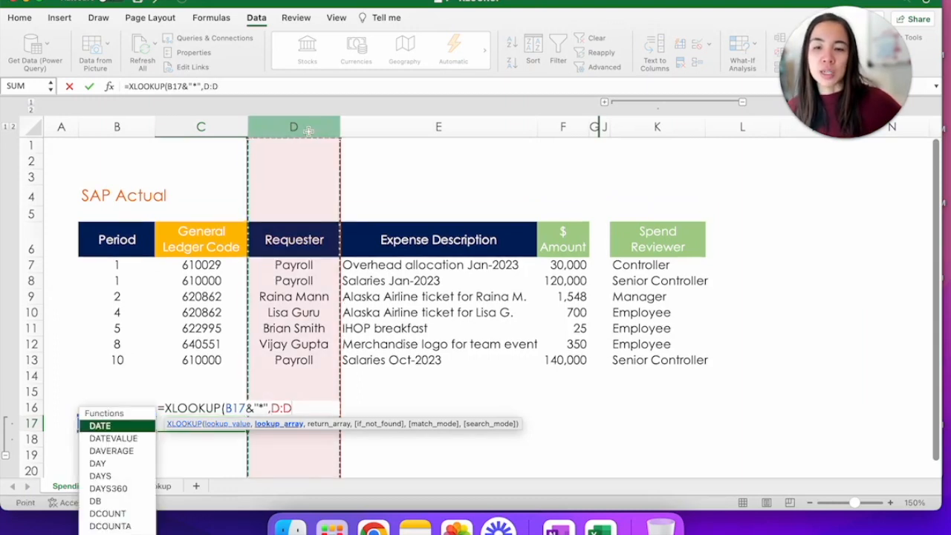
text(,)
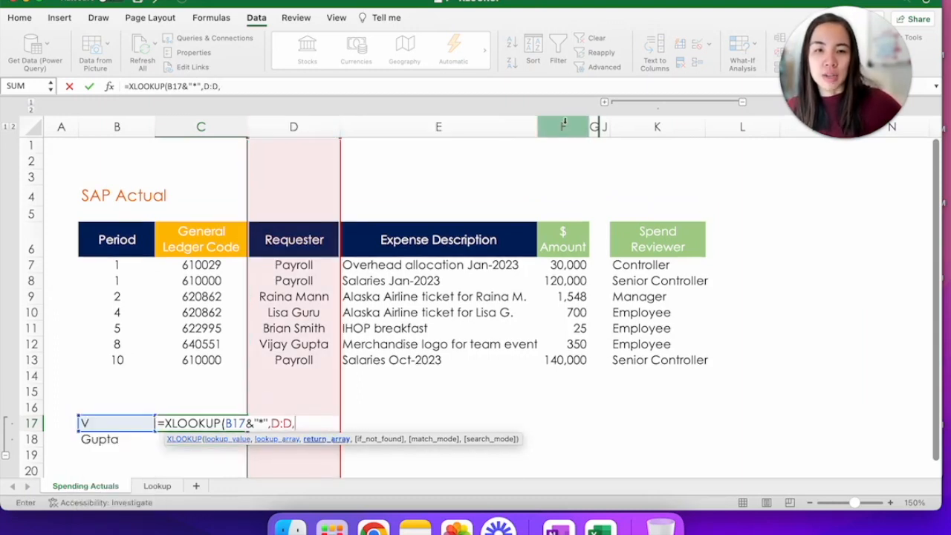
click(561, 127)
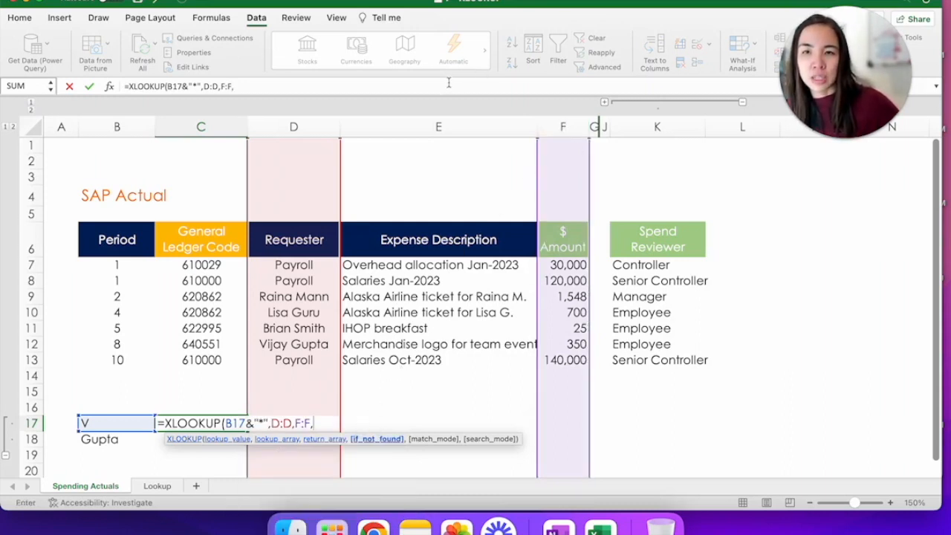
text(,)
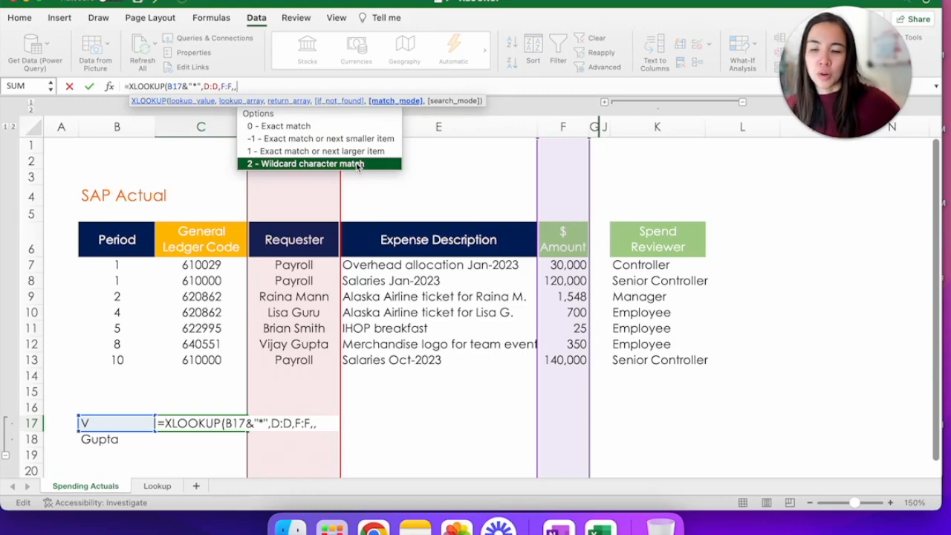
text(2)
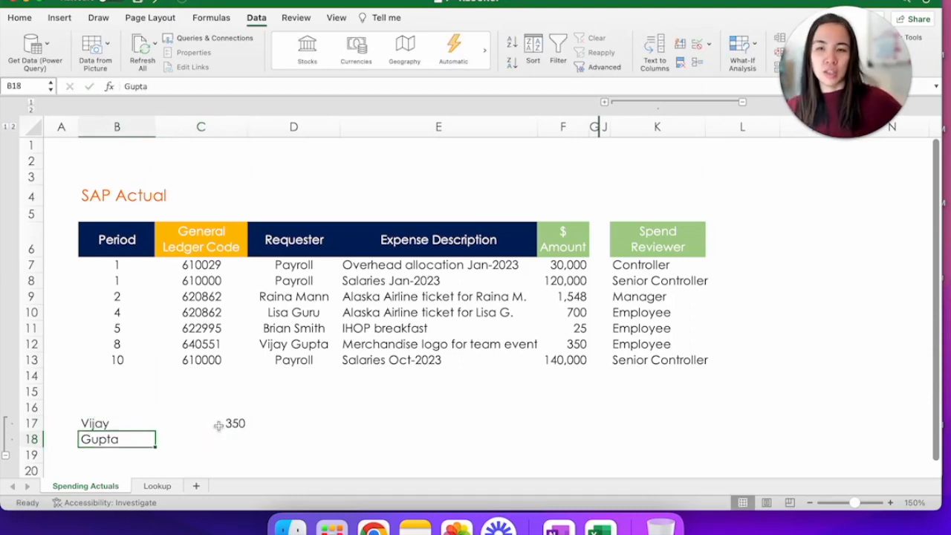
Step: Copy the Vijay lookup into C18 and edit it toward =XLOOKUP("*"&B18,D:D,F:F,,2) for Gupta
click(201, 422)
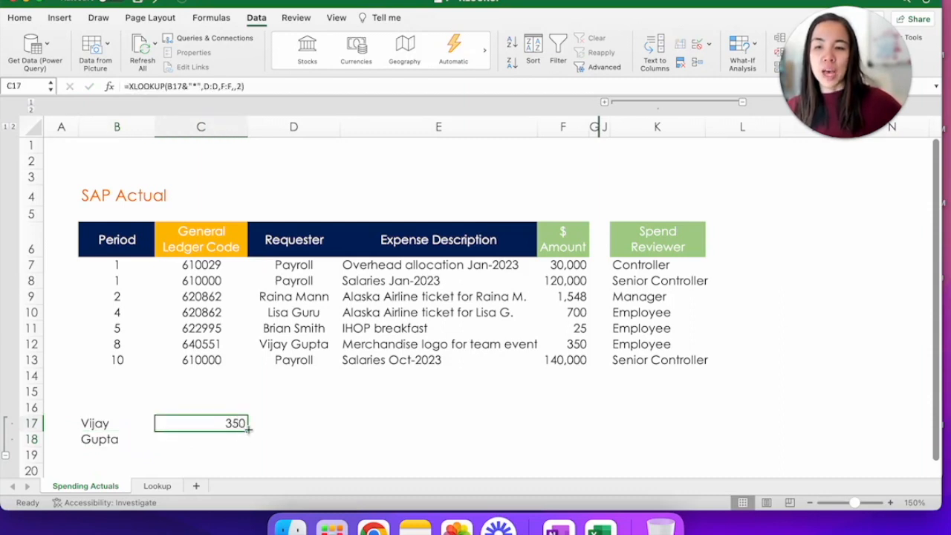
drag(247, 431, 247, 443)
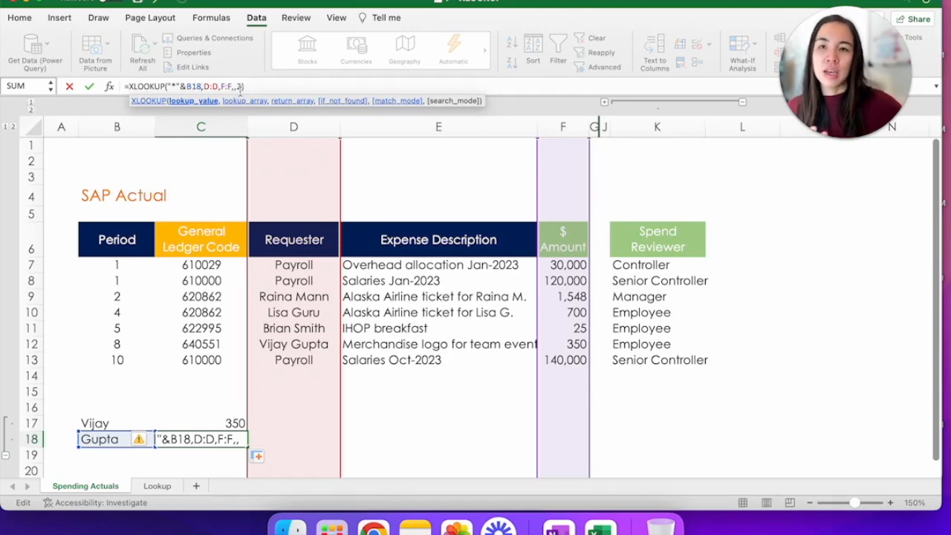
text(2)
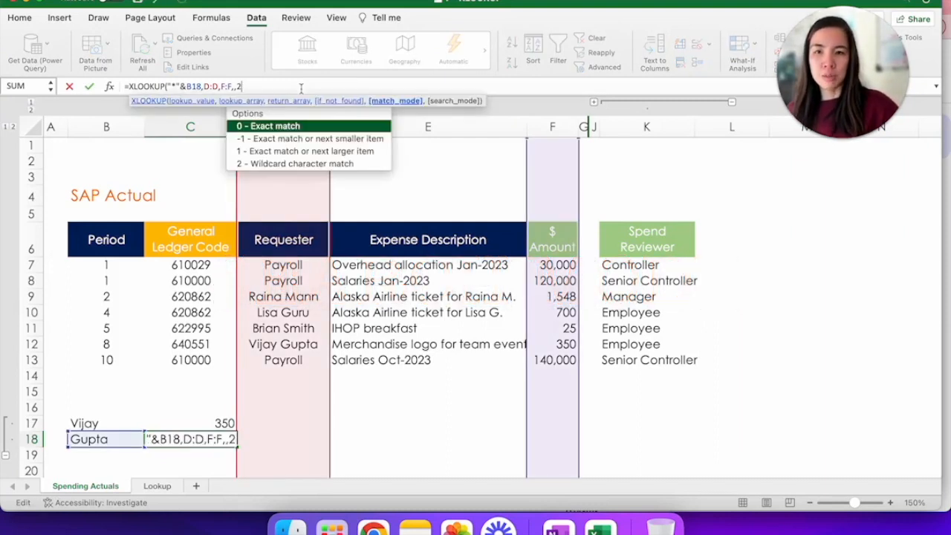
text(,)
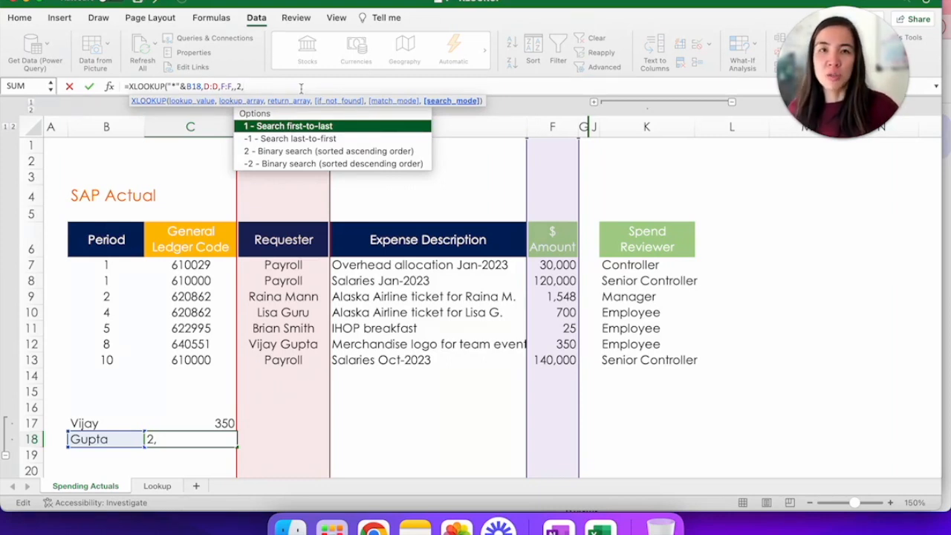
mouse_move(349, 138)
text())
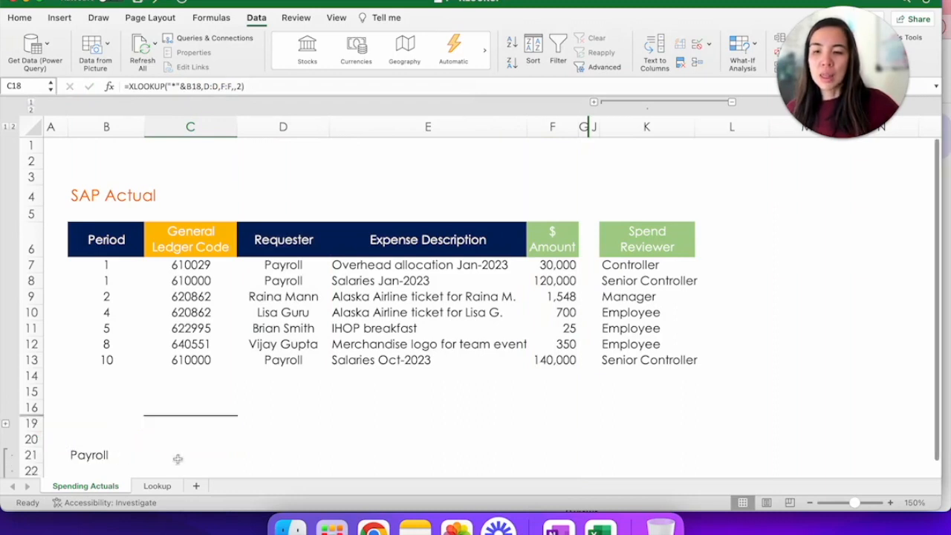
Step: Enter =XLOOKUP(B21,D:D,F:F,,,1) in C21 returning the first Payroll amount 30000
click(189, 455)
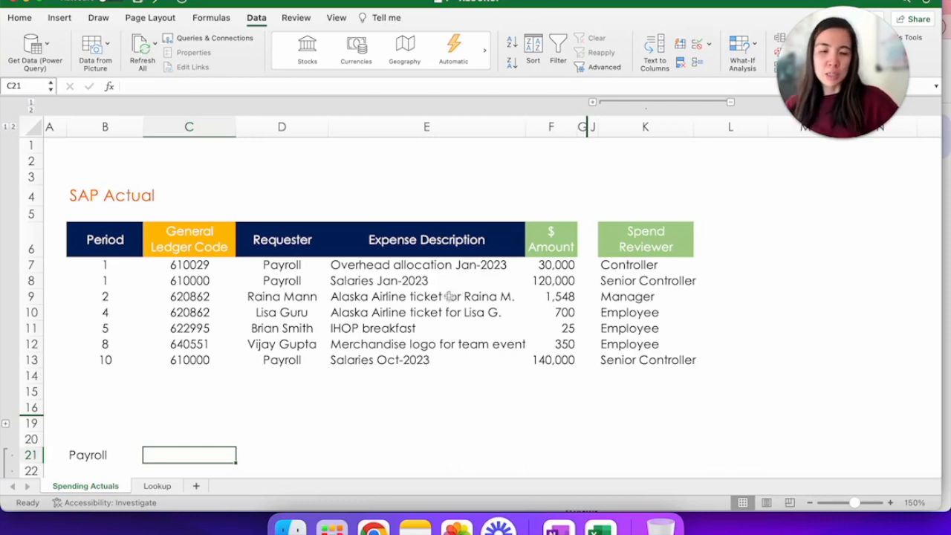
text(=XLOOKUP()
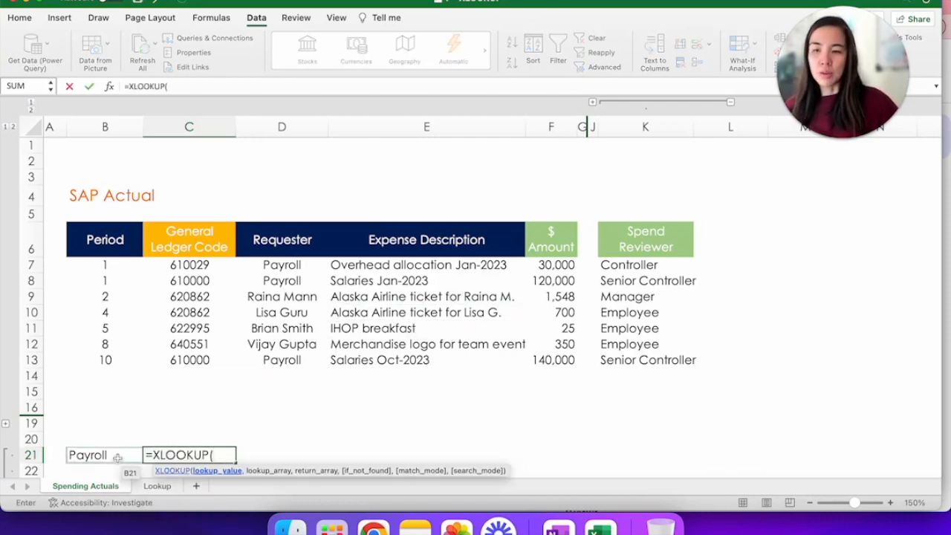
click(86, 455)
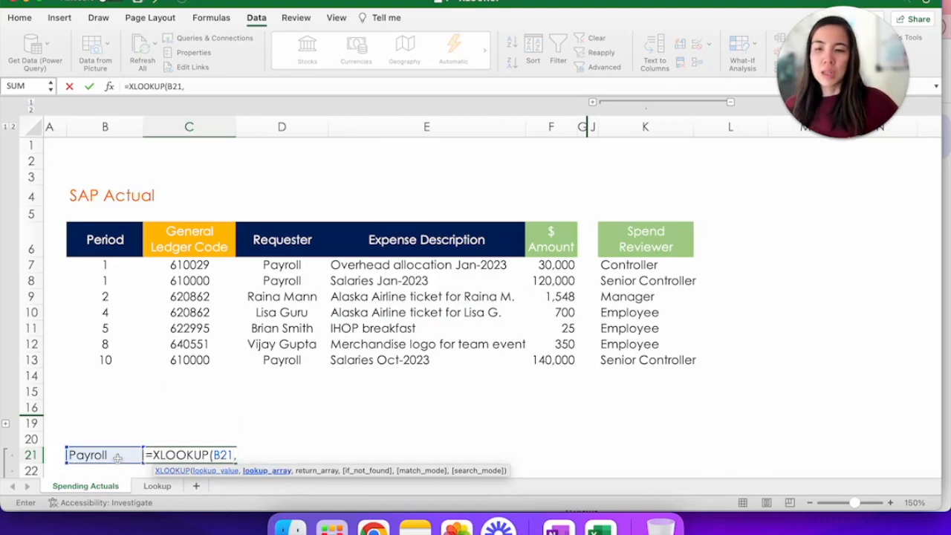
click(283, 127)
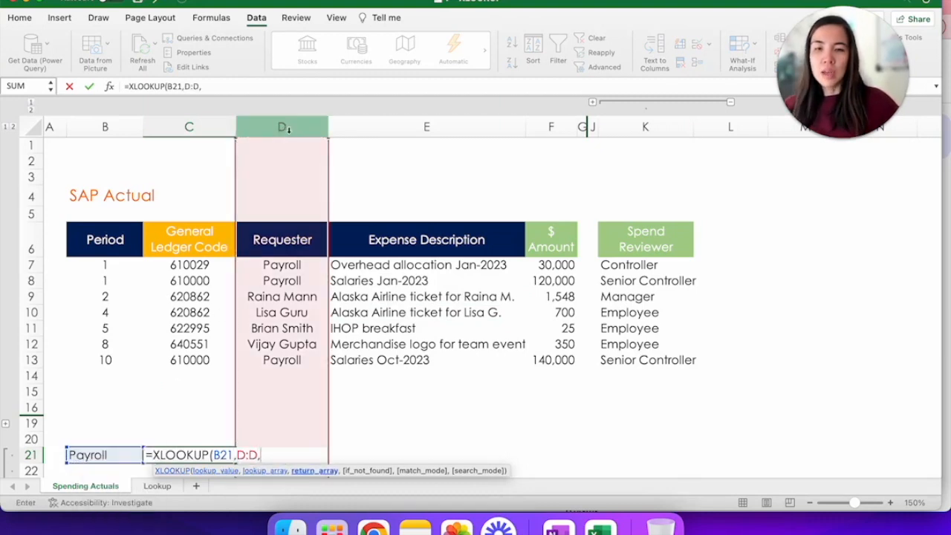
click(550, 126)
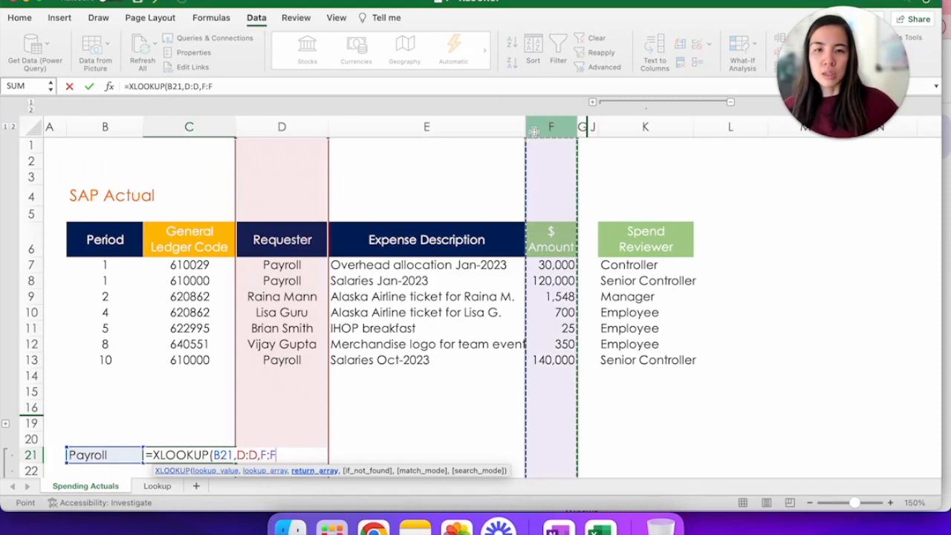
text(,)
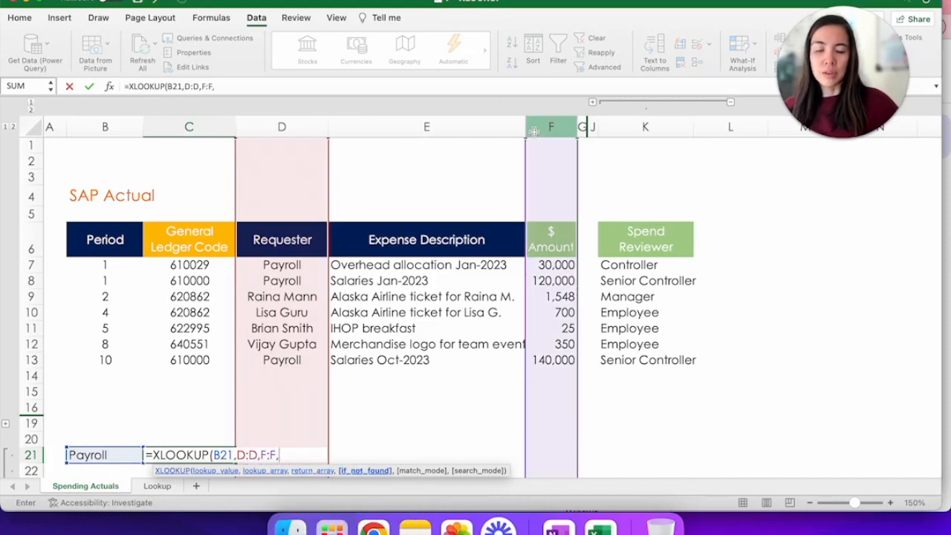
text(,,)
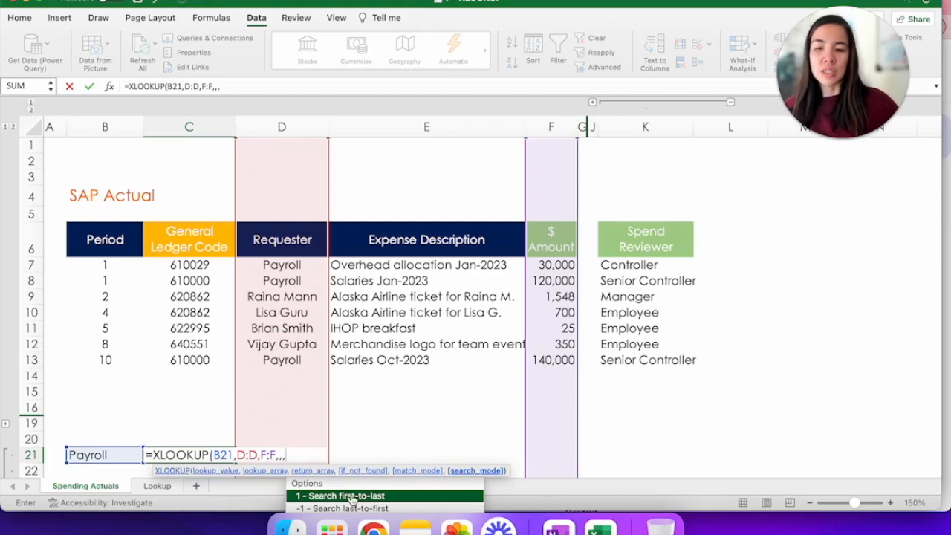
text(1)
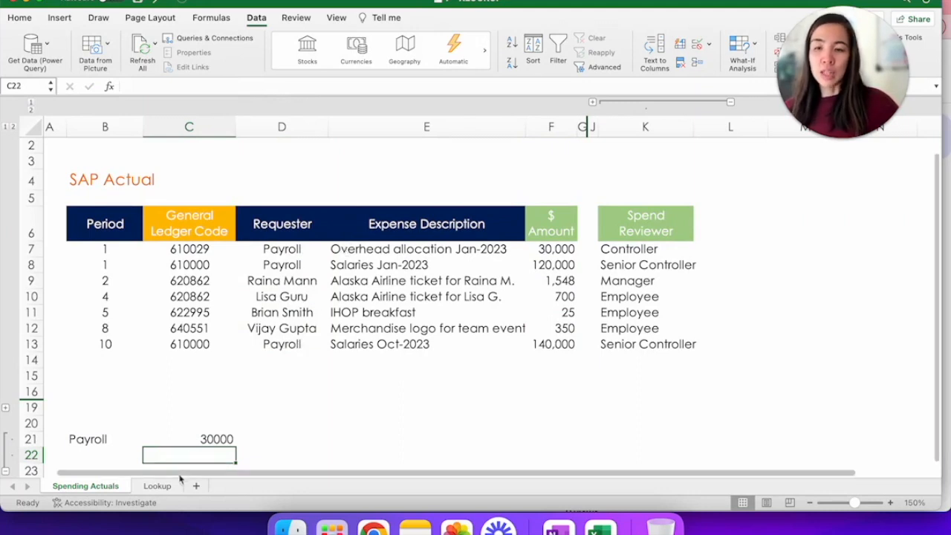
click(189, 438)
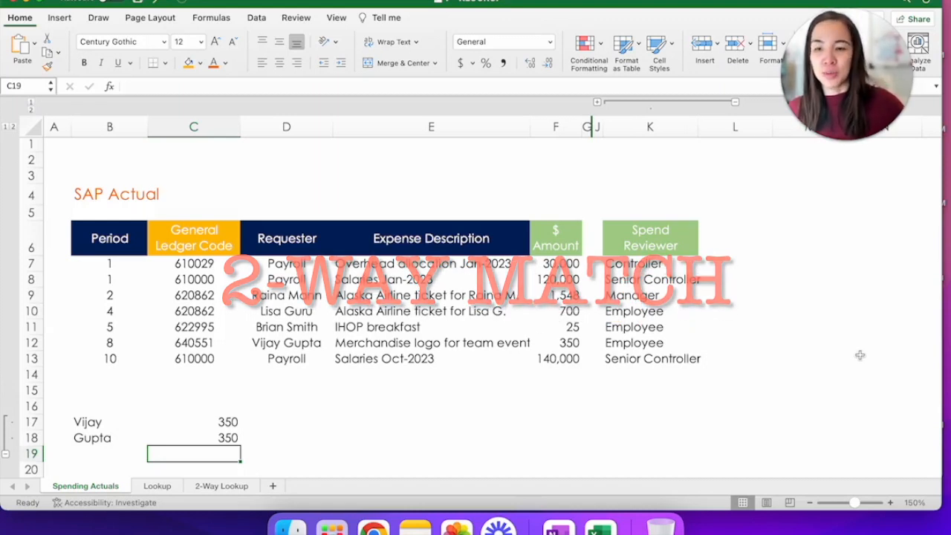
Step: Start the Spends XLOOKUP in D15 matching the chosen GL in D13 against C6:C8
click(220, 485)
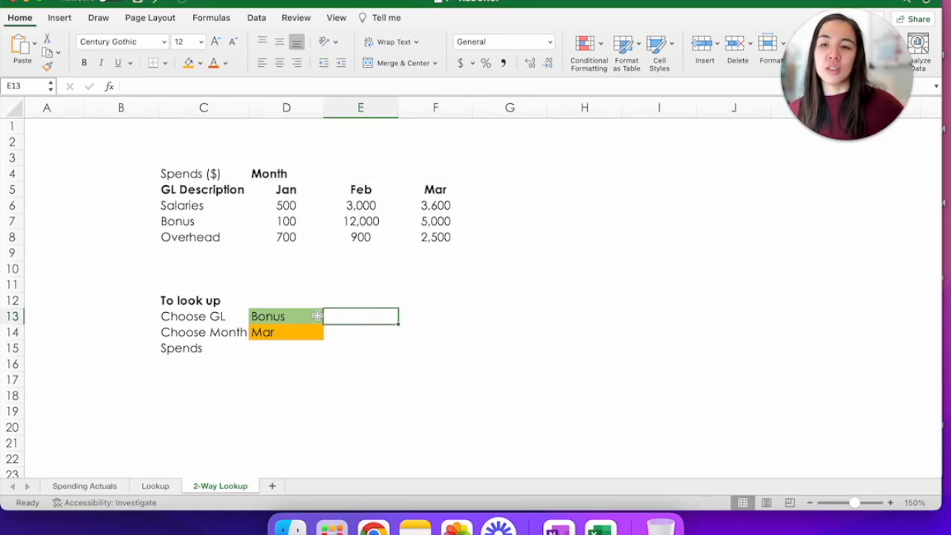
mouse_move(309, 327)
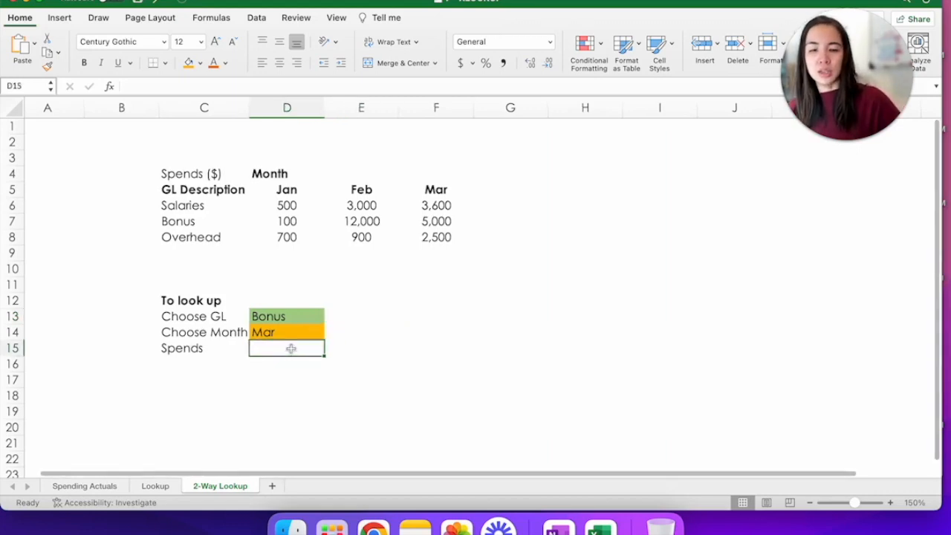
text(=x)
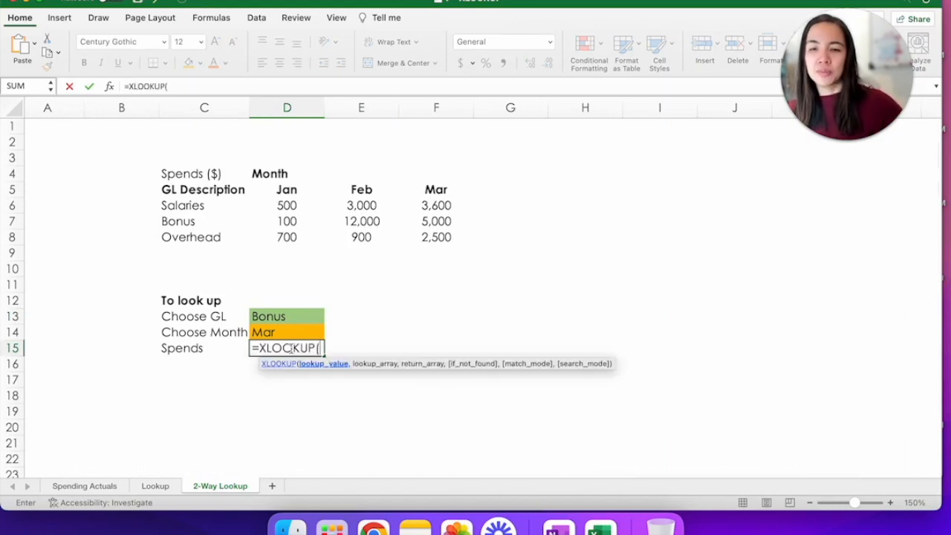
click(287, 315)
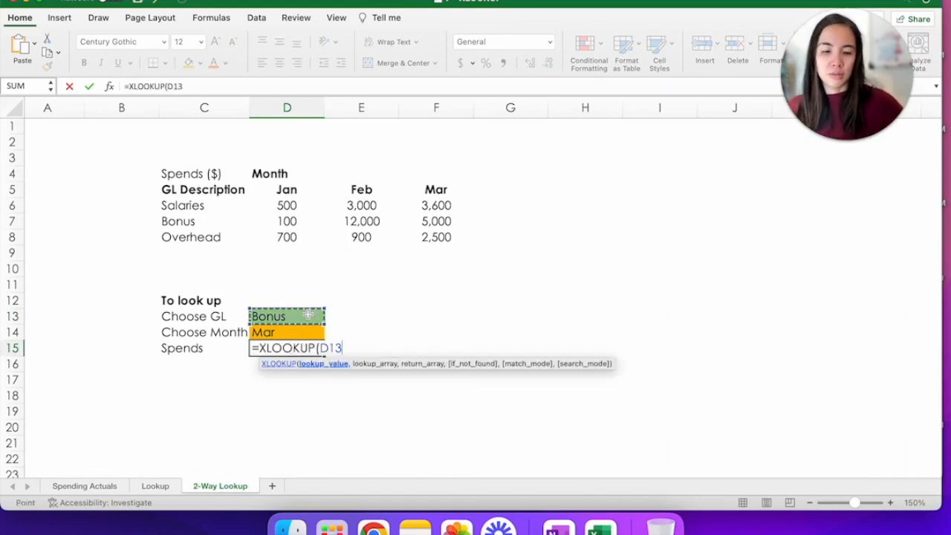
text(,)
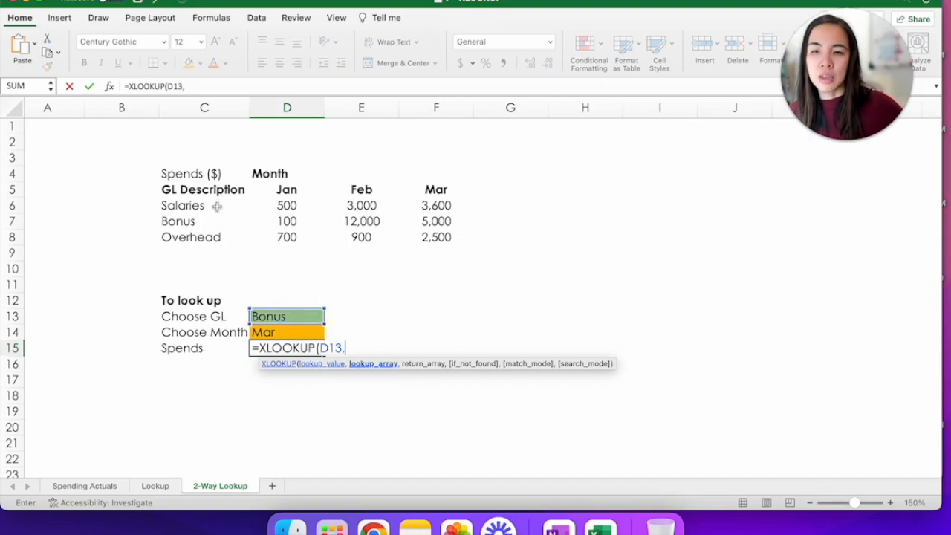
drag(206, 205, 205, 238)
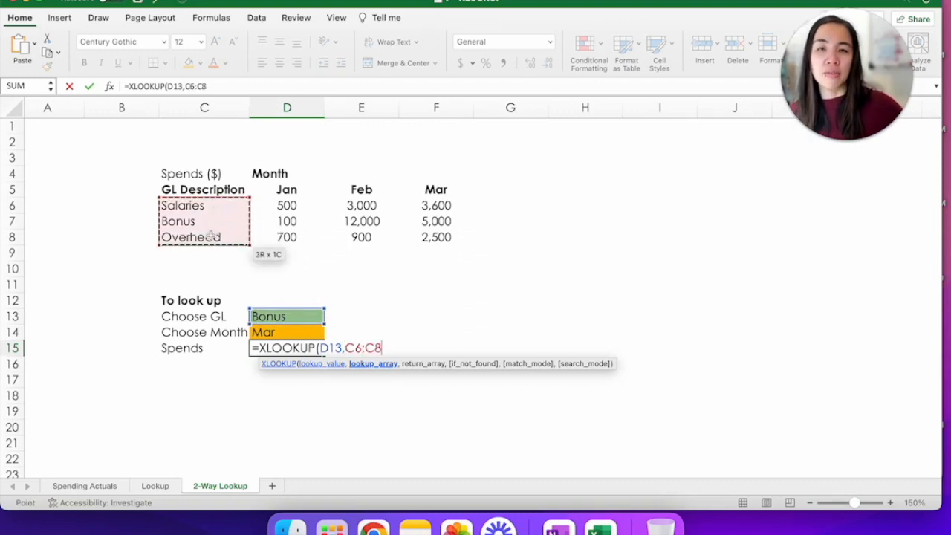
text(,)
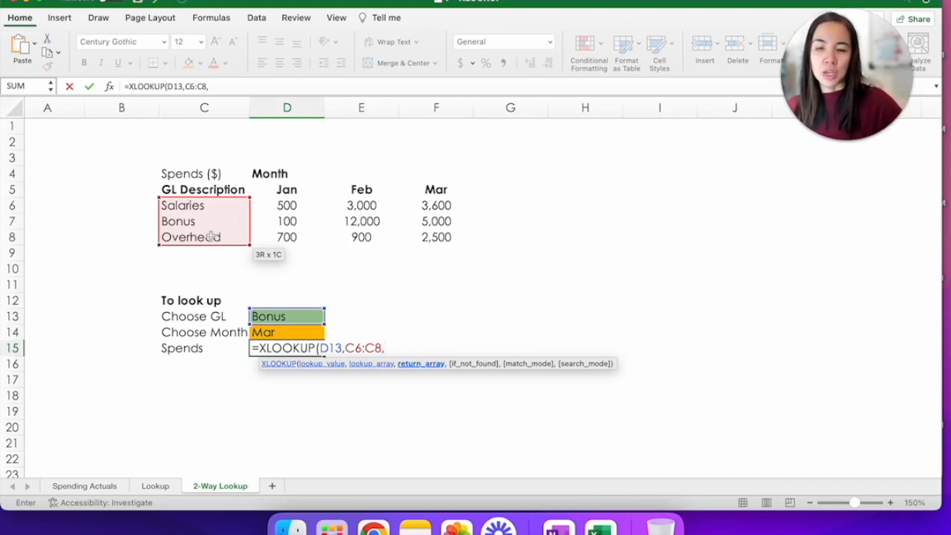
Step: Nest an inner XLOOKUP of the chosen month over D5:F5 returning D6:F8, giving 500 for Salaries in Jan
text(xl)
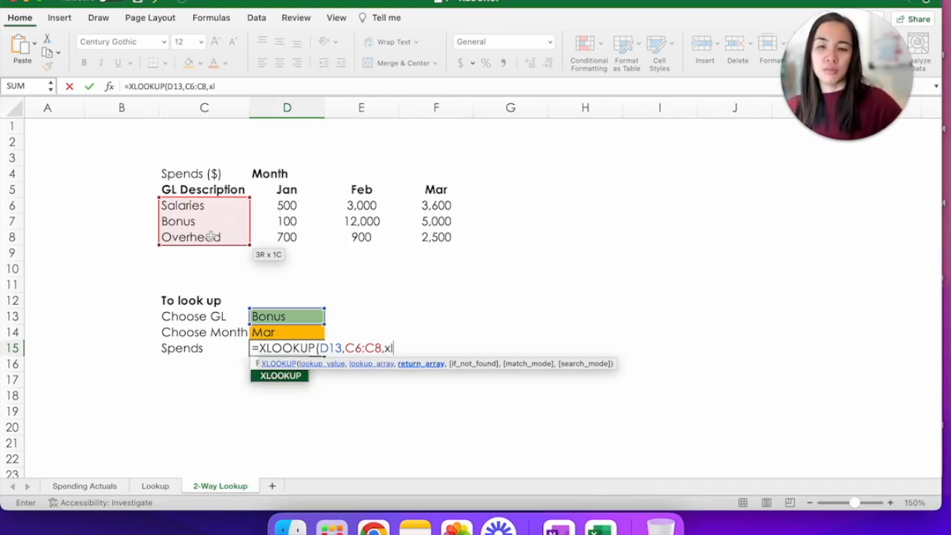
text(XLOOKUP()
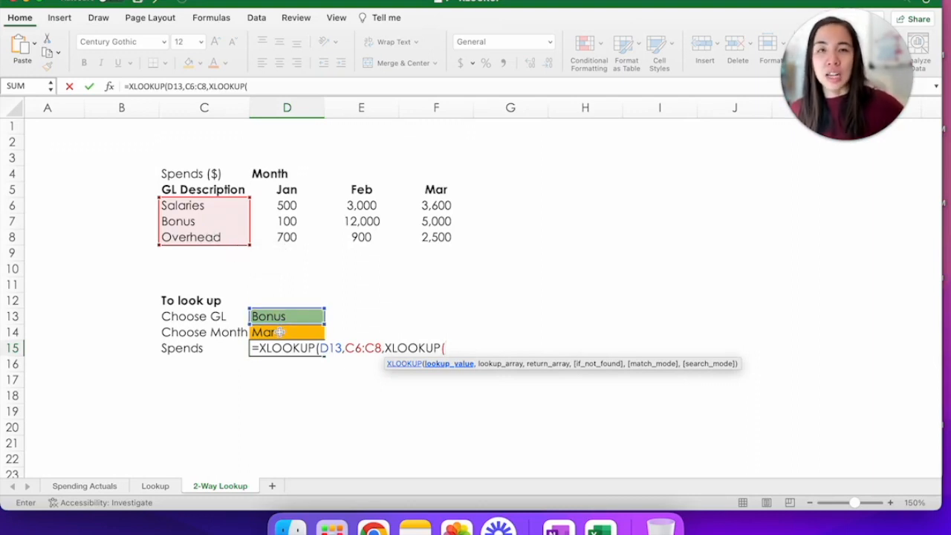
click(286, 333)
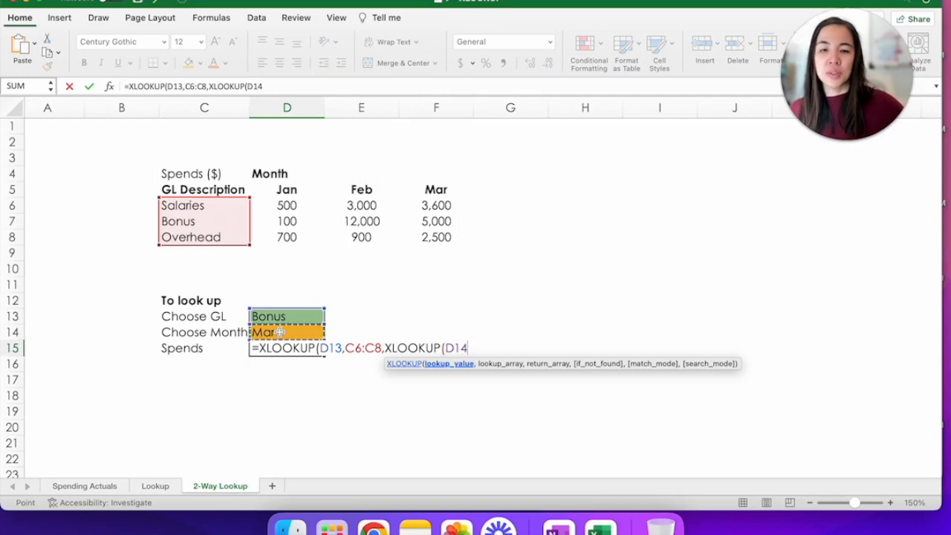
click(287, 189)
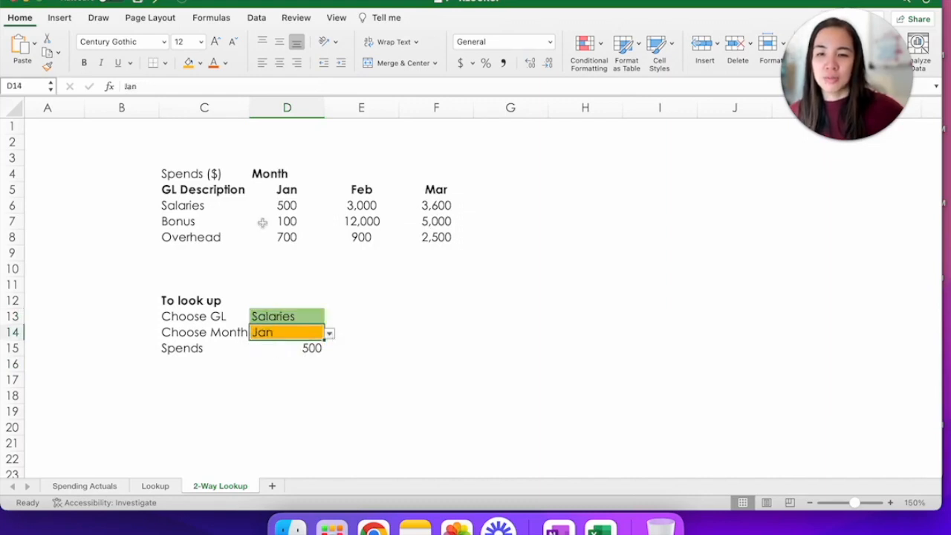
click(287, 348)
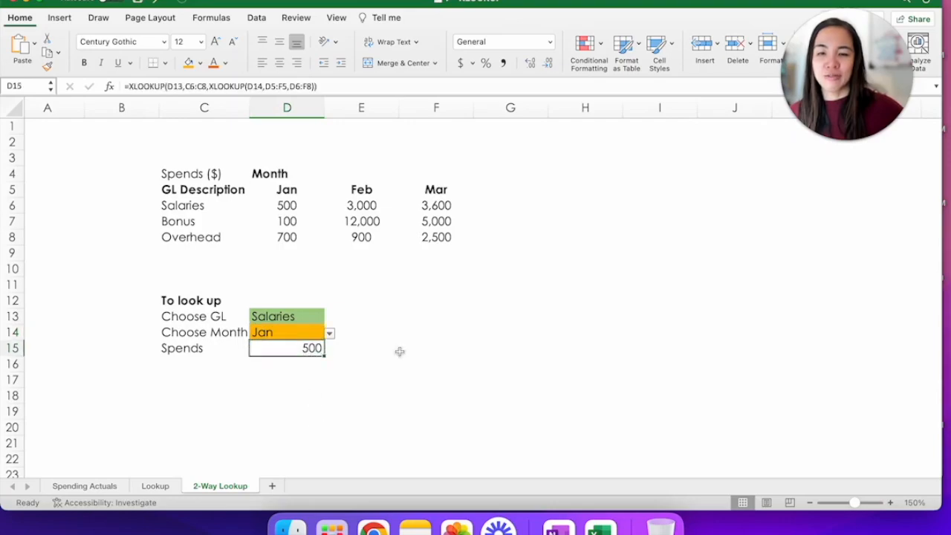